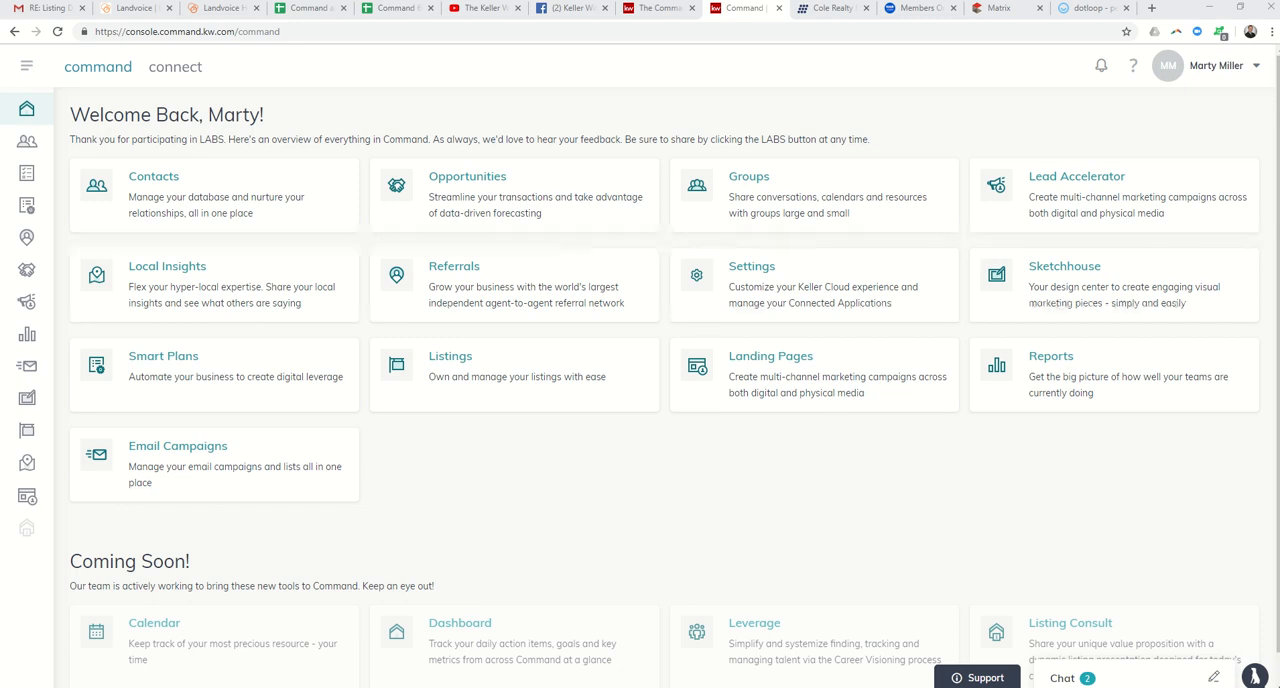
{"action": "mouse_move", "coordinate": [1028, 190]}
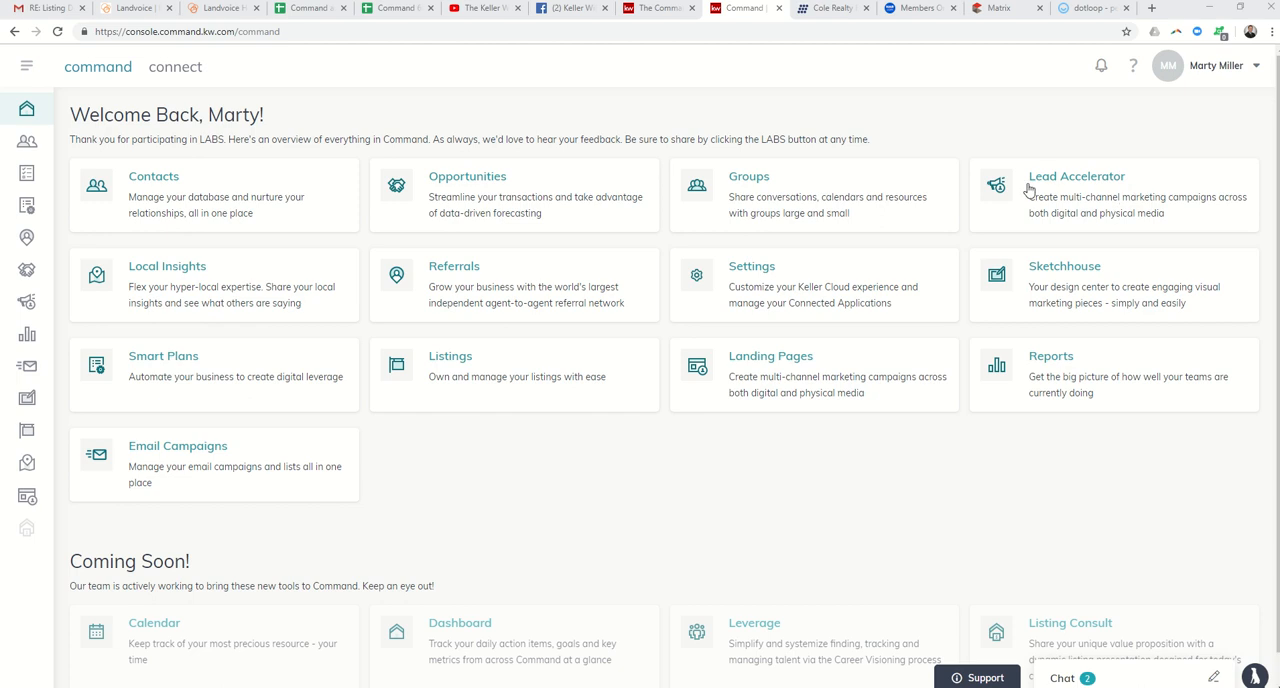
{"action": "mouse_move", "coordinate": [1068, 184]}
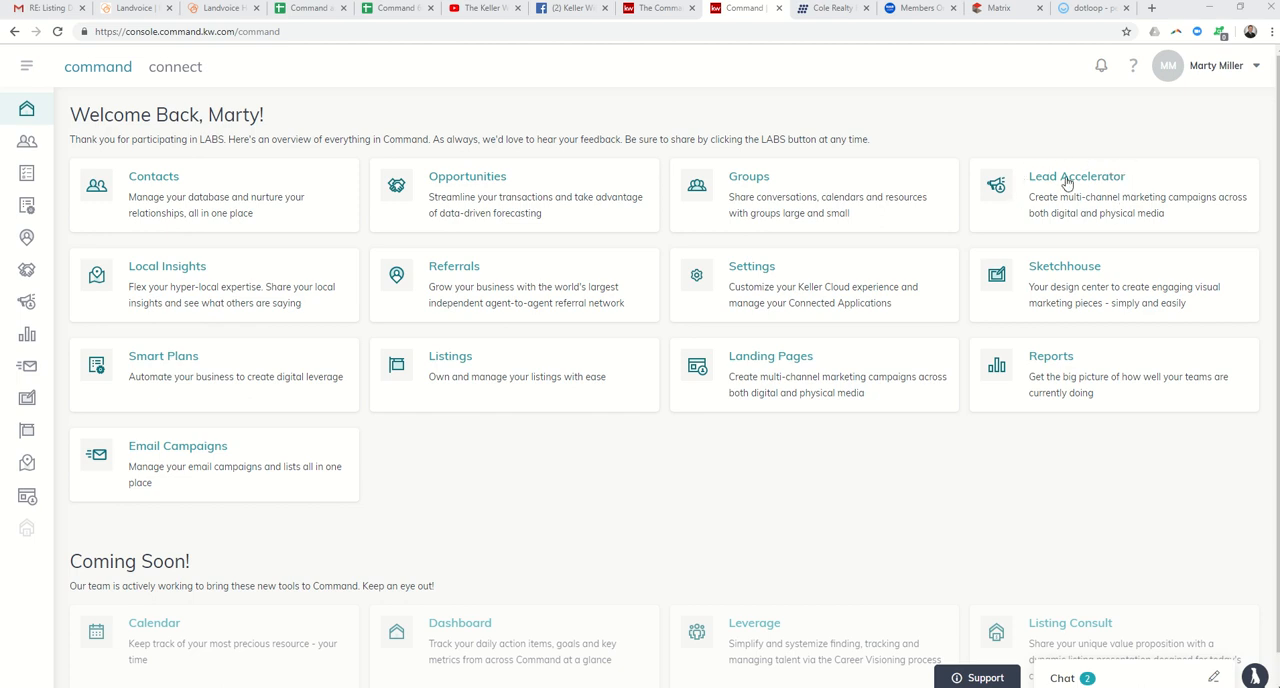
{"action": "left_click", "coordinate": [1076, 176]}
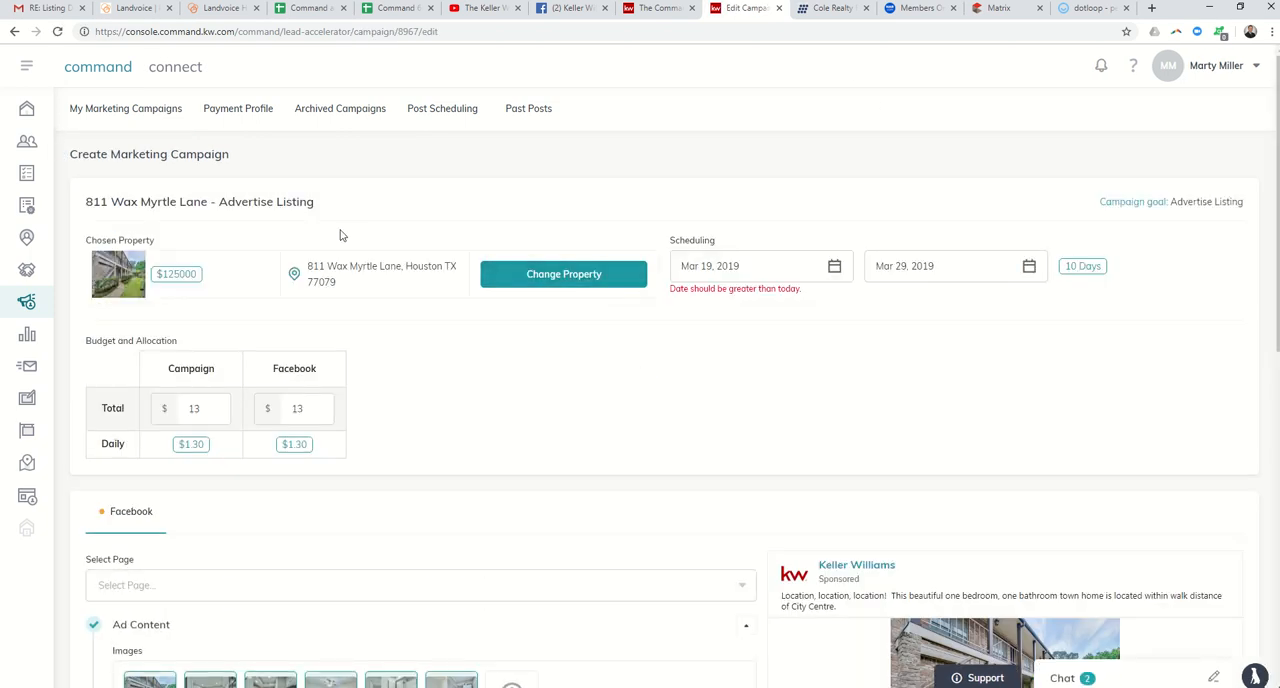
{"action": "mouse_move", "coordinate": [118, 166]}
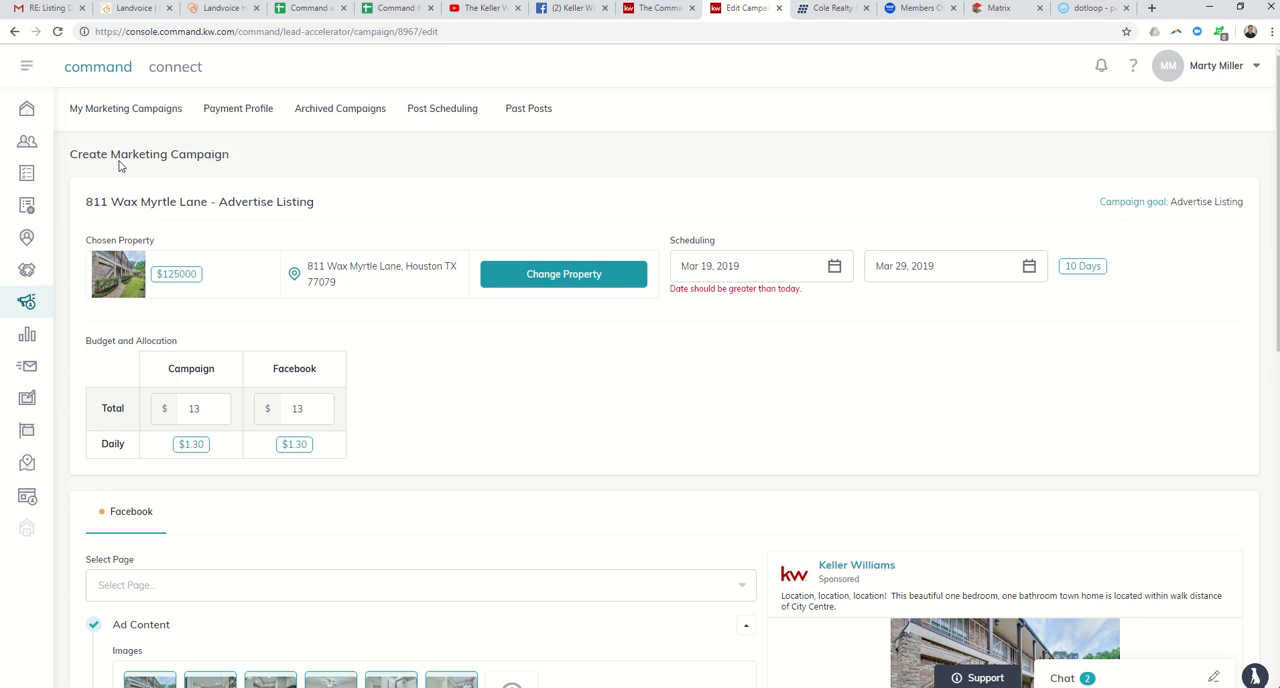
{"action": "mouse_move", "coordinate": [94, 188]}
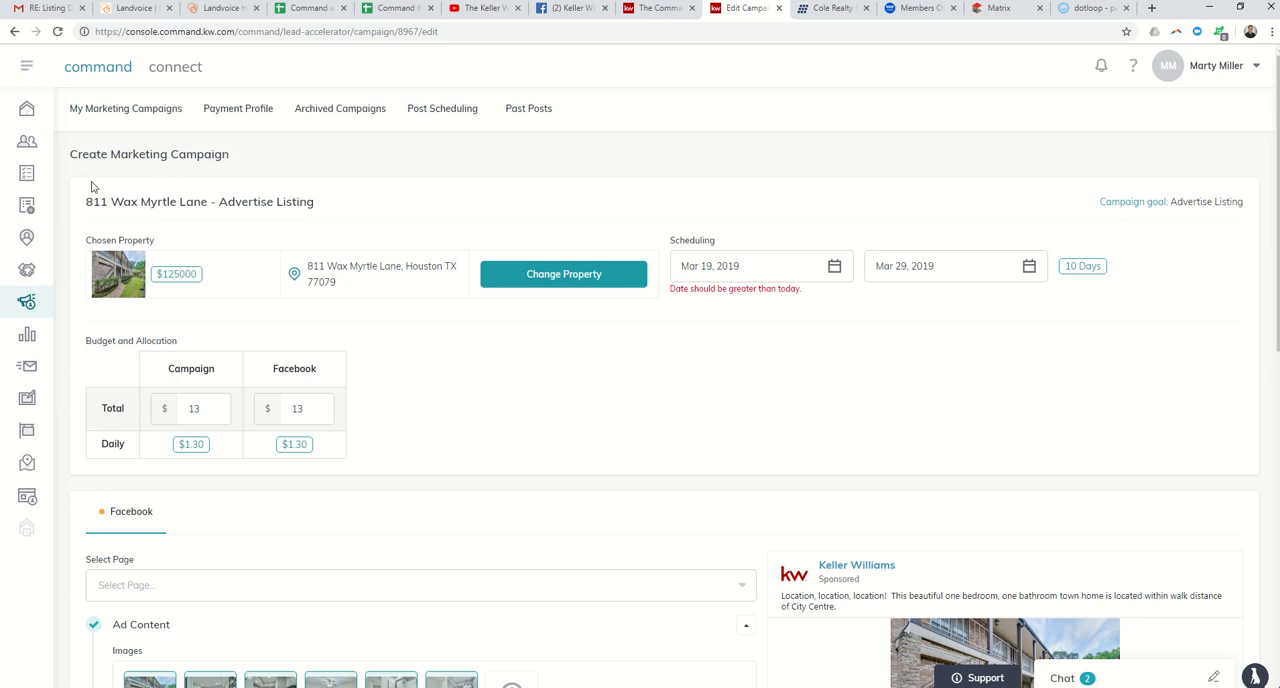
{"action": "scroll", "scroll_direction": "down", "scroll_amount": 3}
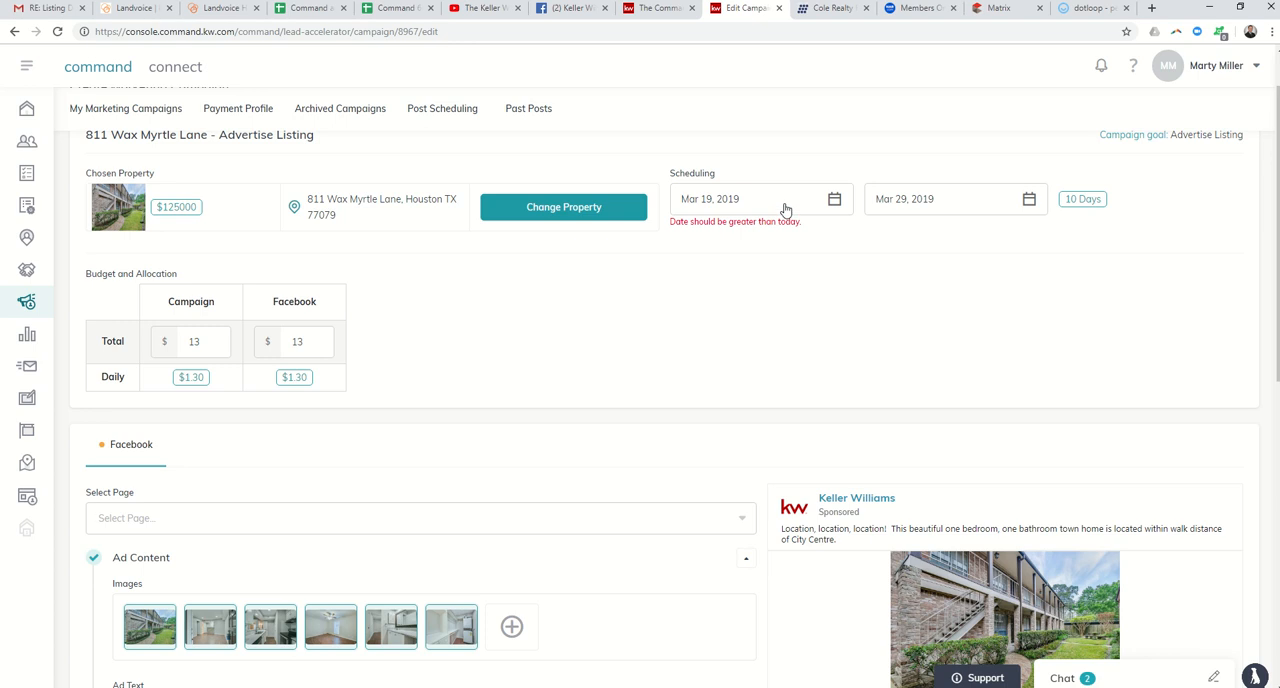
{"action": "mouse_move", "coordinate": [772, 208]}
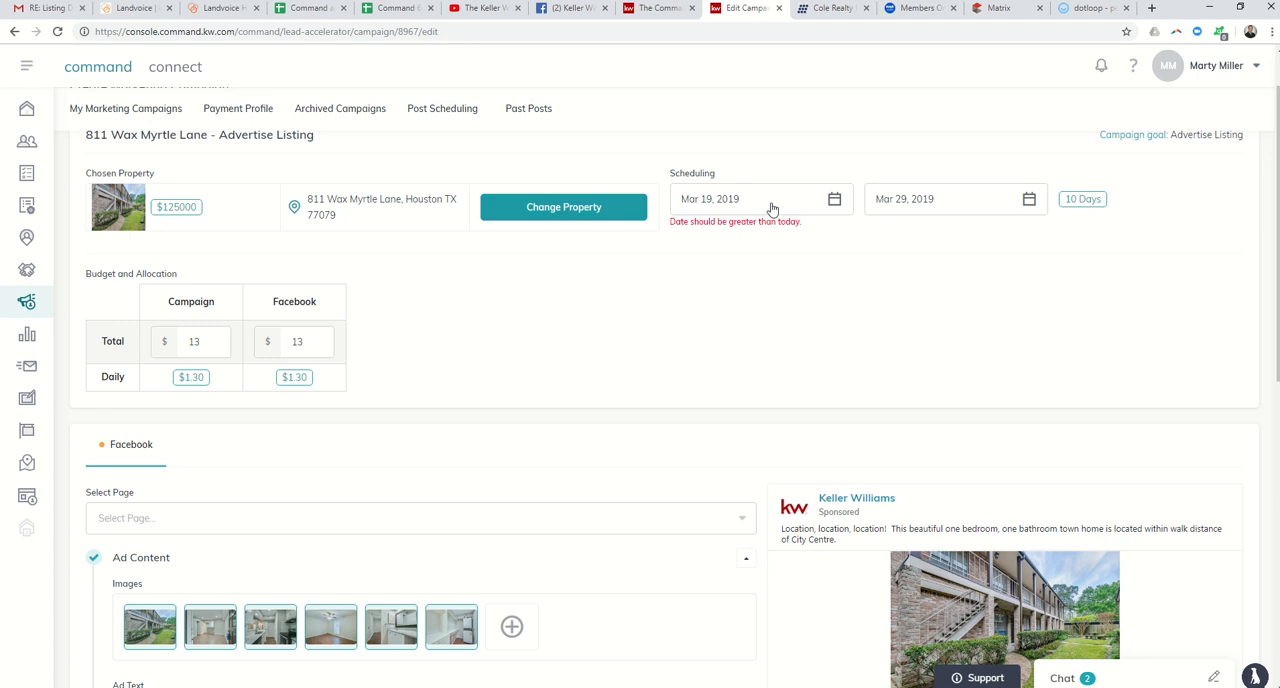
{"action": "mouse_move", "coordinate": [678, 208]}
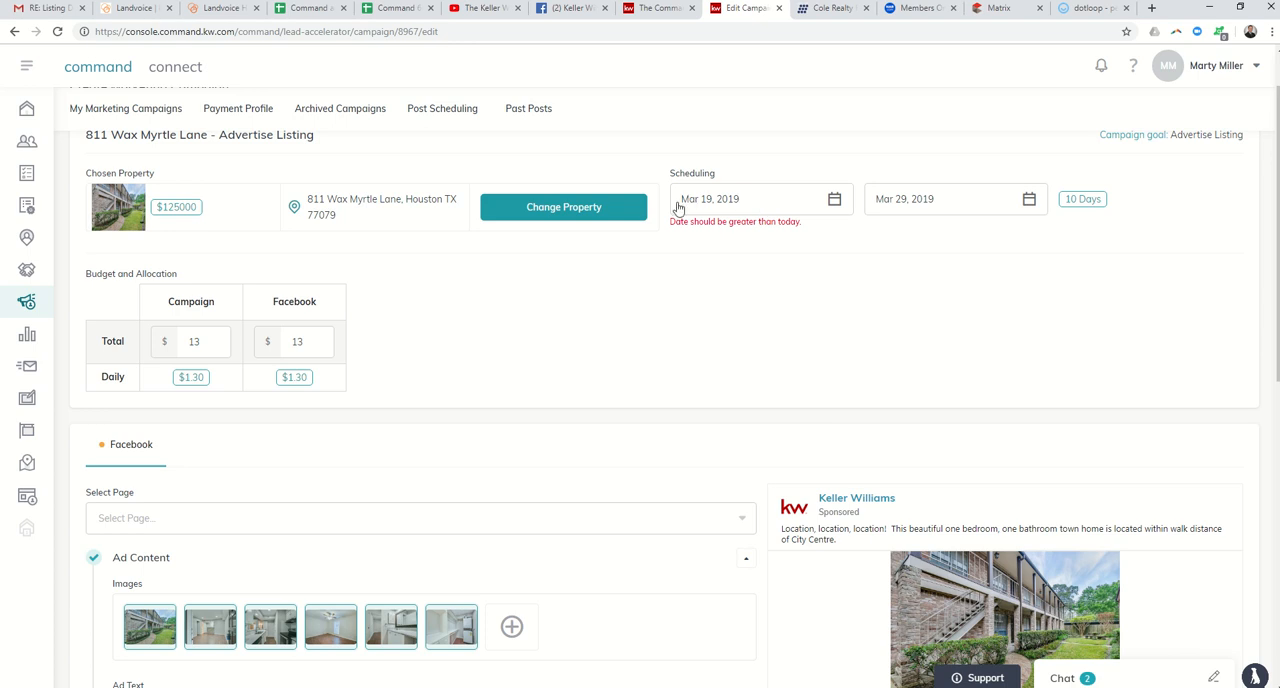
{"action": "mouse_move", "coordinate": [712, 212]}
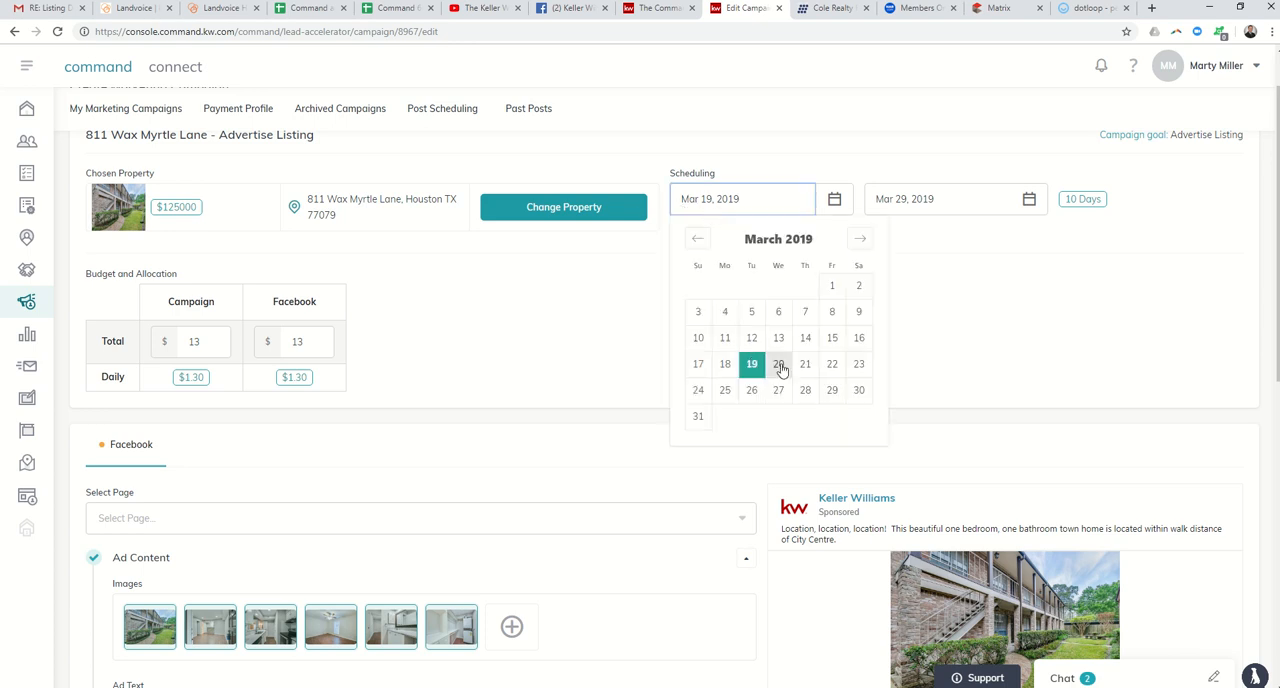
{"action": "left_click", "coordinate": [778, 364]}
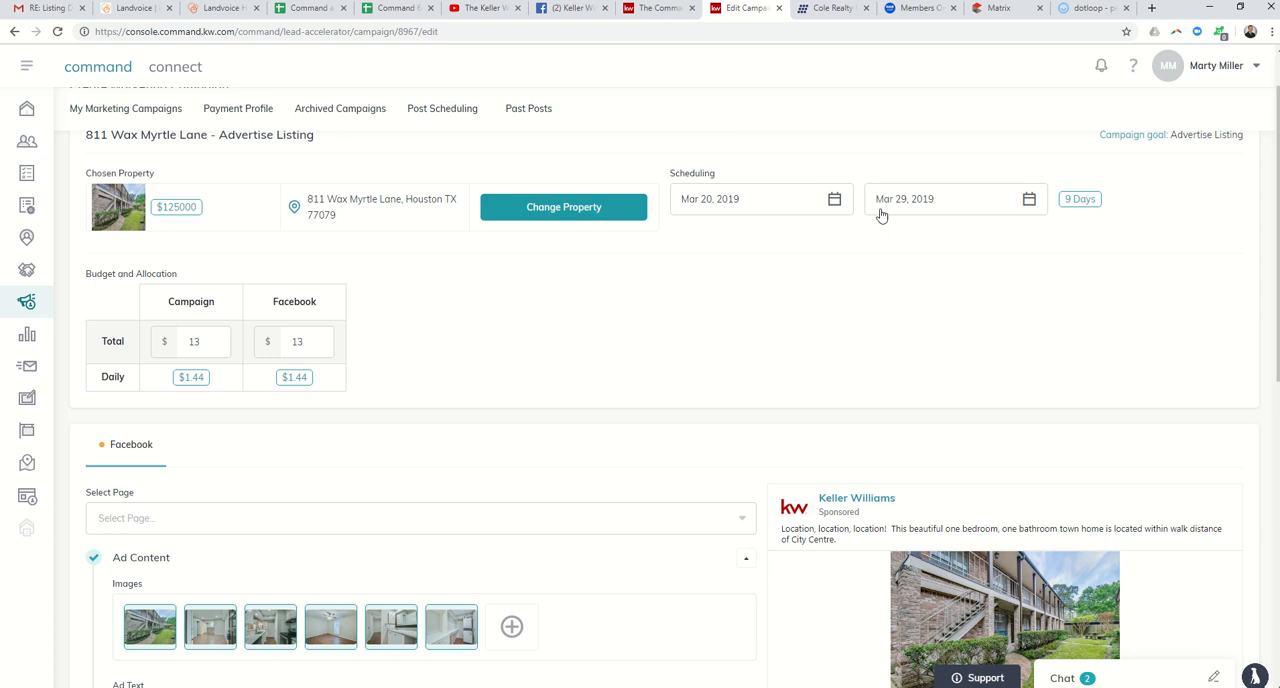
{"action": "mouse_move", "coordinate": [1088, 220]}
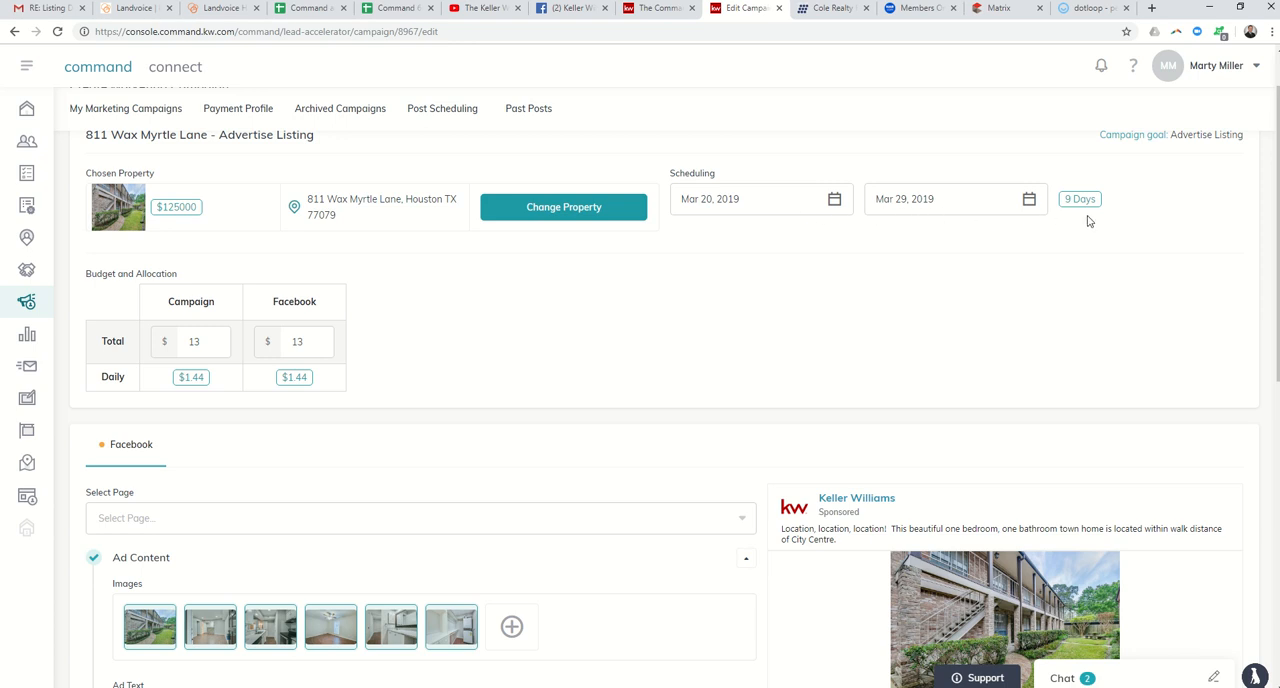
{"action": "mouse_move", "coordinate": [1076, 224]}
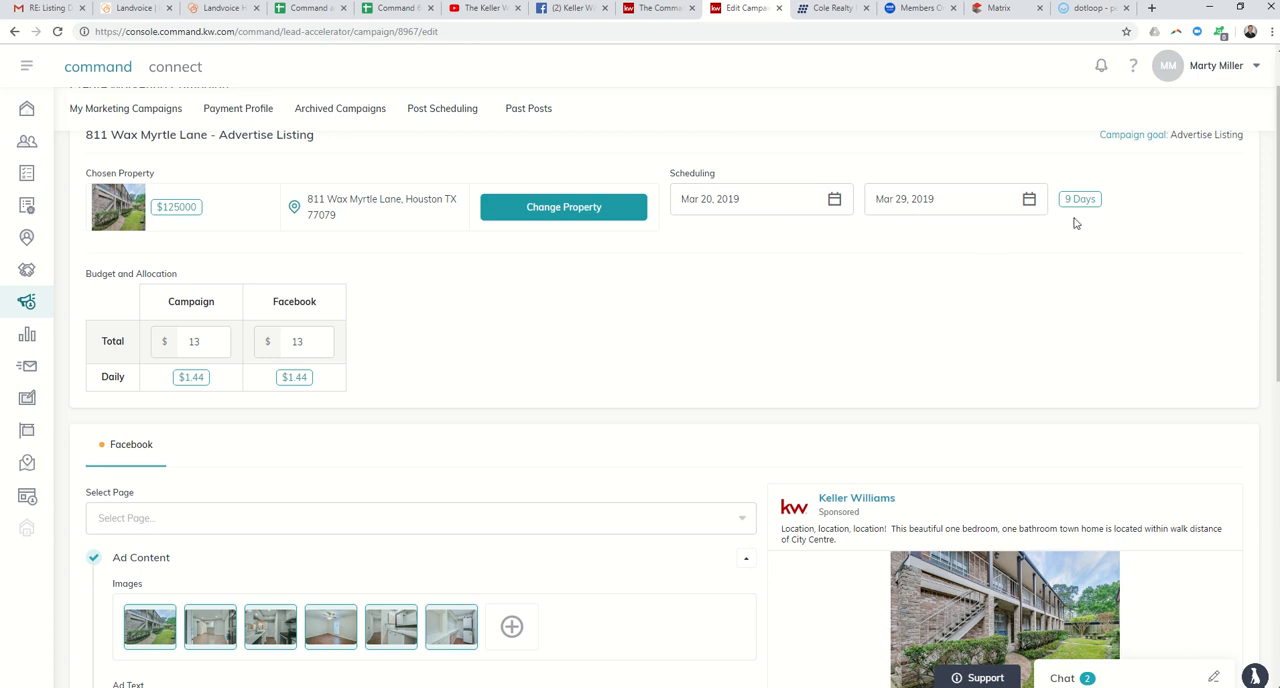
{"action": "mouse_move", "coordinate": [280, 388]}
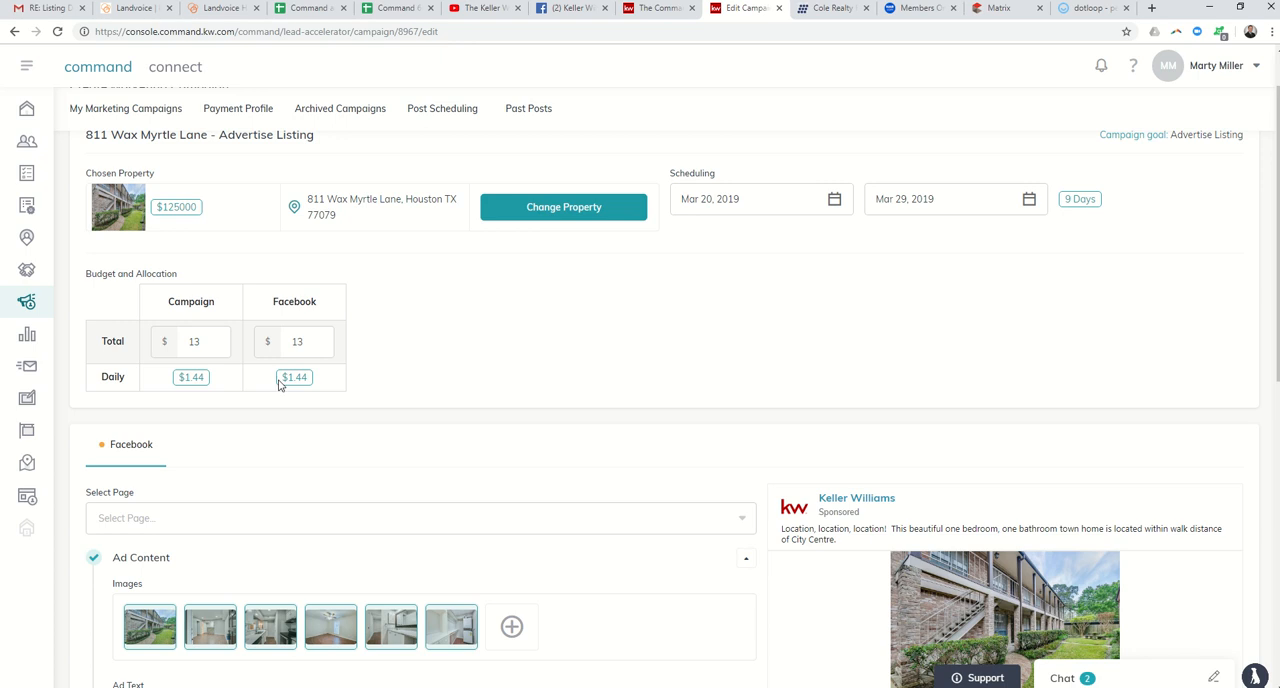
{"action": "mouse_move", "coordinate": [824, 274]}
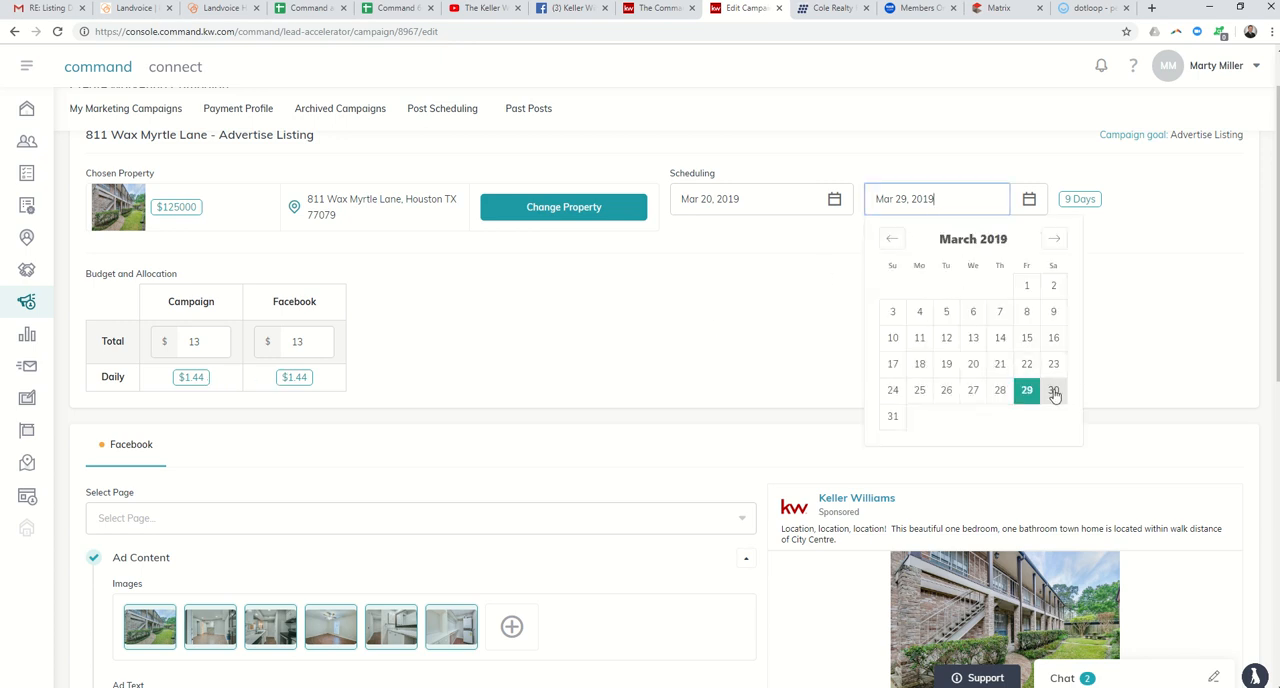
{"action": "left_click", "coordinate": [1052, 390]}
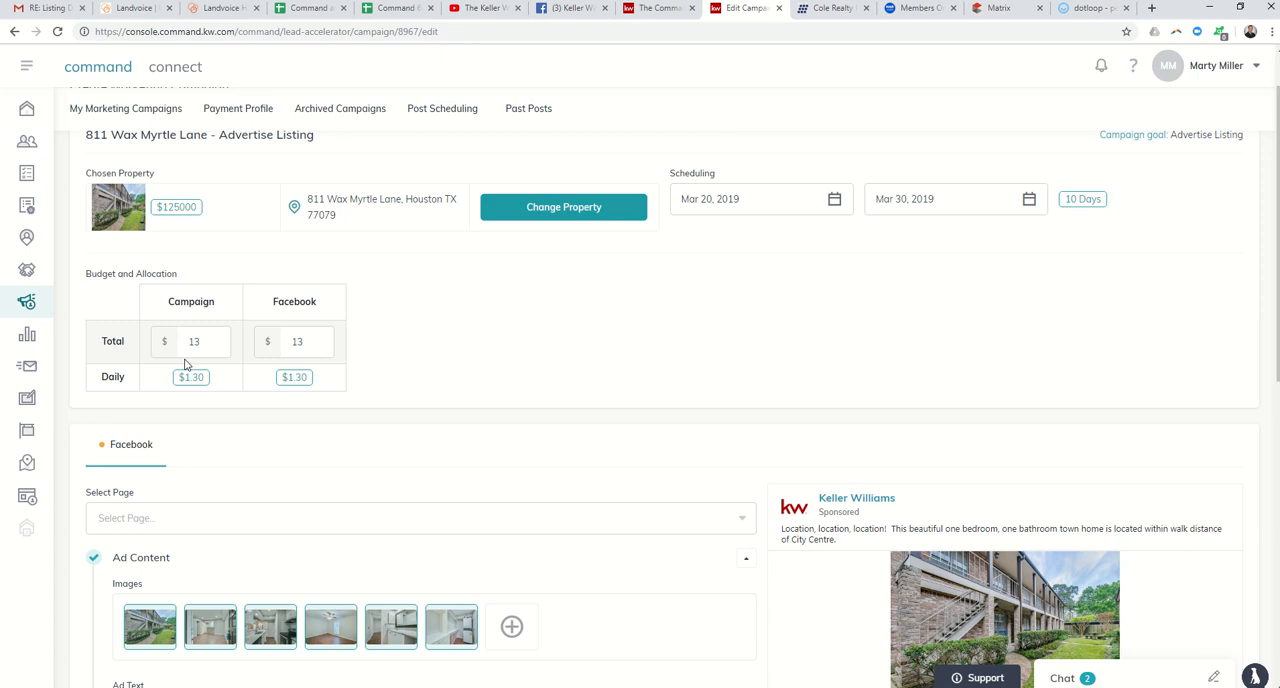
{"action": "mouse_move", "coordinate": [226, 376]}
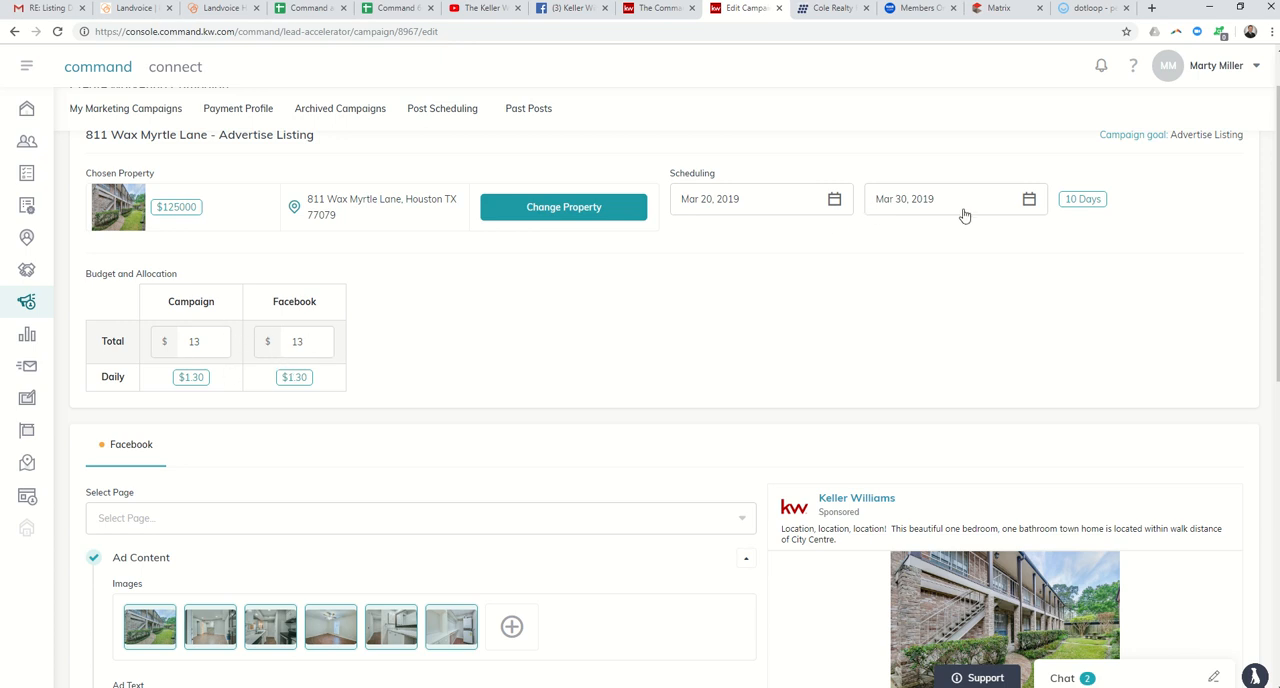
- Switch the Ad Targeting section to Expert mode, revealing gender and advanced targeting options
{"action": "scroll", "scroll_direction": "down", "scroll_amount": 3}
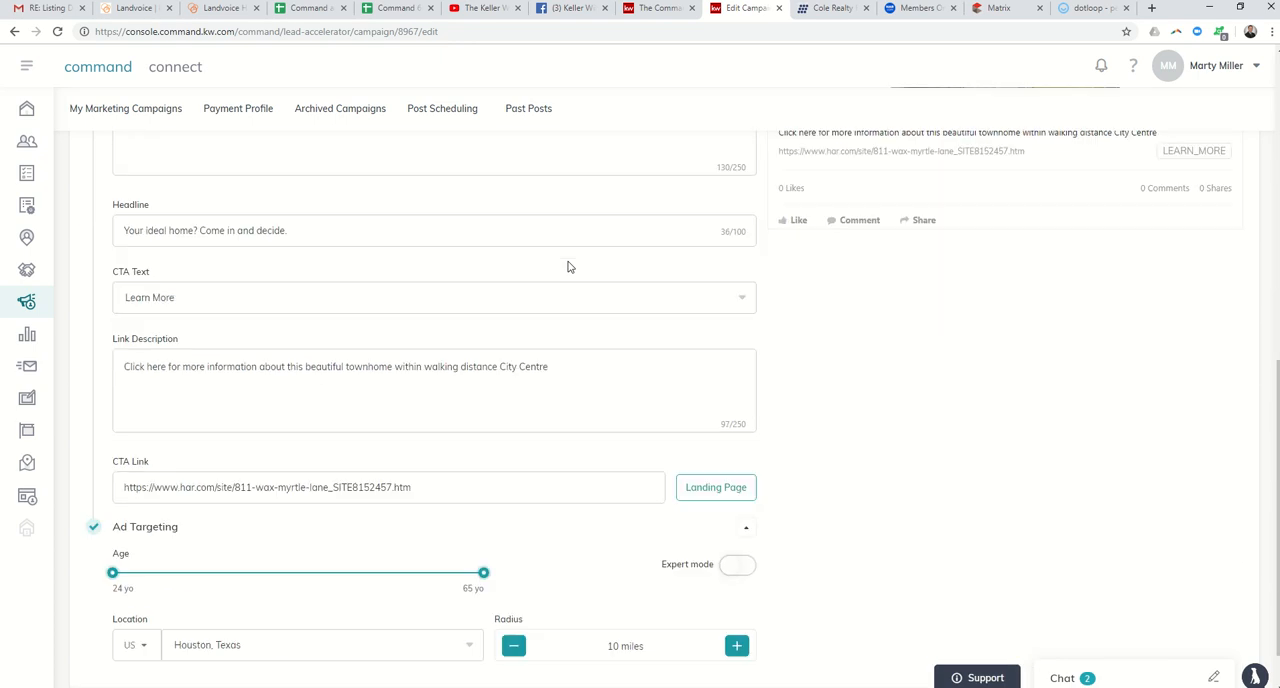
{"action": "scroll", "scroll_direction": "down", "scroll_amount": 3}
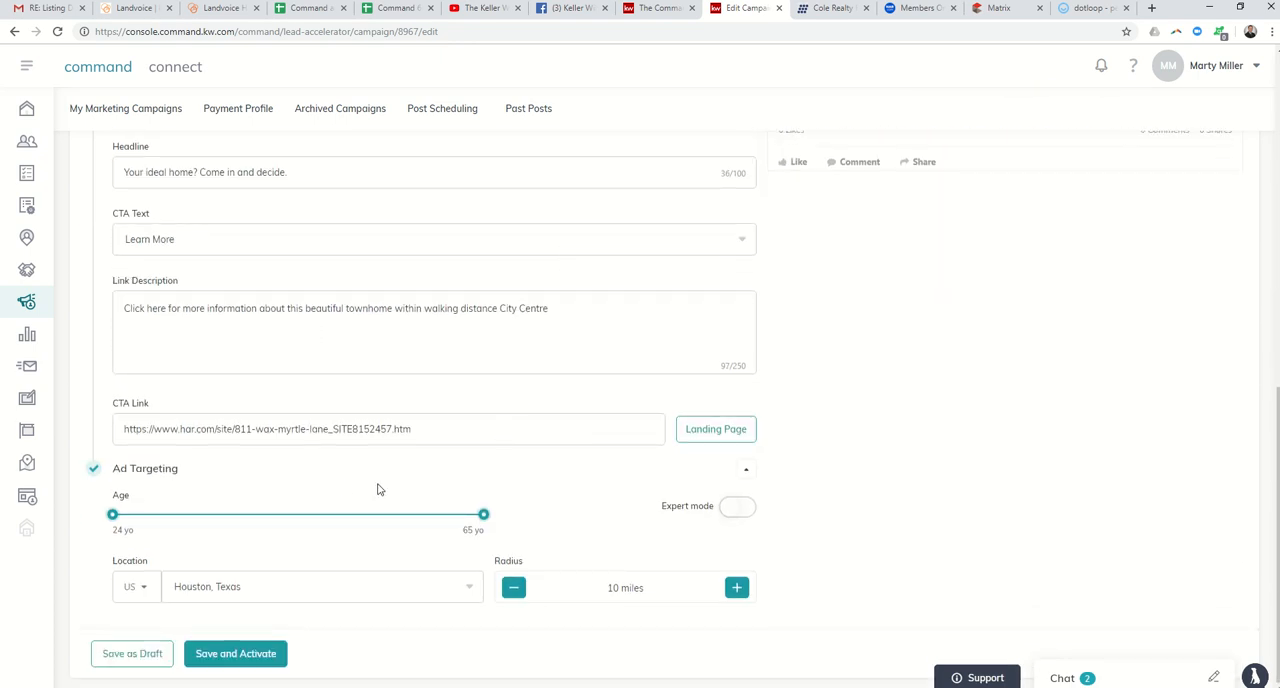
{"action": "mouse_move", "coordinate": [326, 520]}
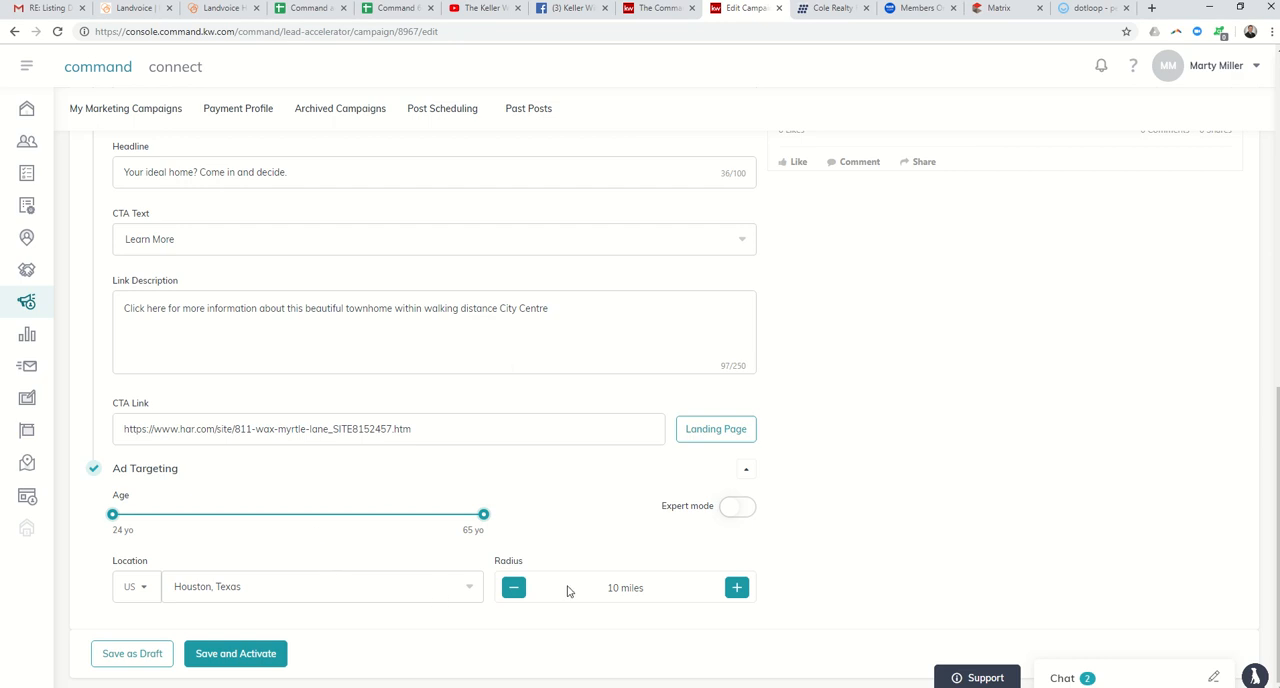
{"action": "mouse_move", "coordinate": [738, 510]}
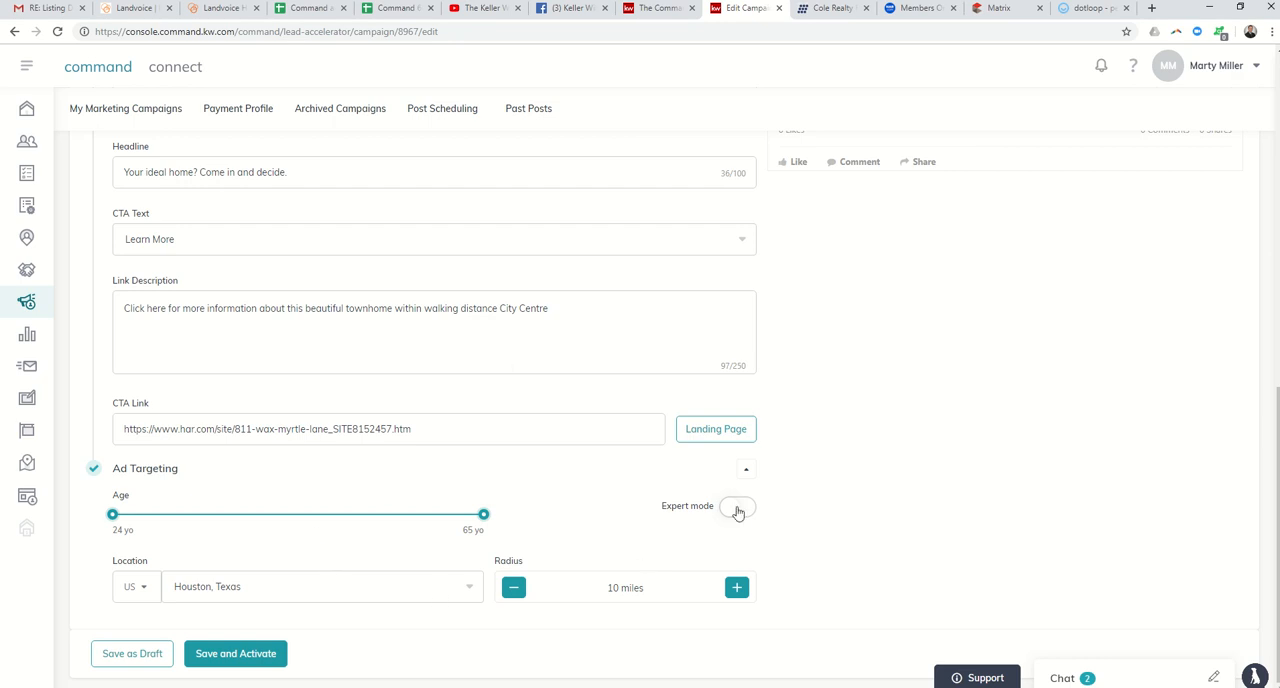
{"action": "left_click", "coordinate": [738, 506]}
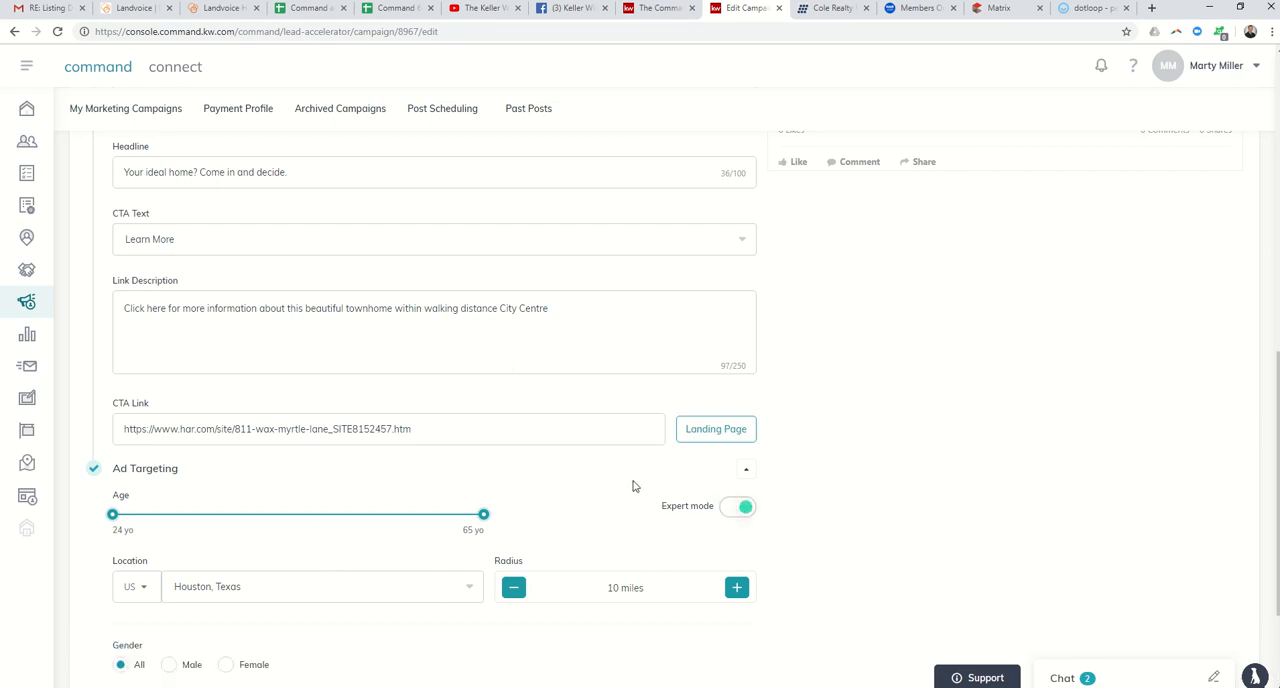
{"action": "scroll", "scroll_direction": "down", "scroll_amount": 3}
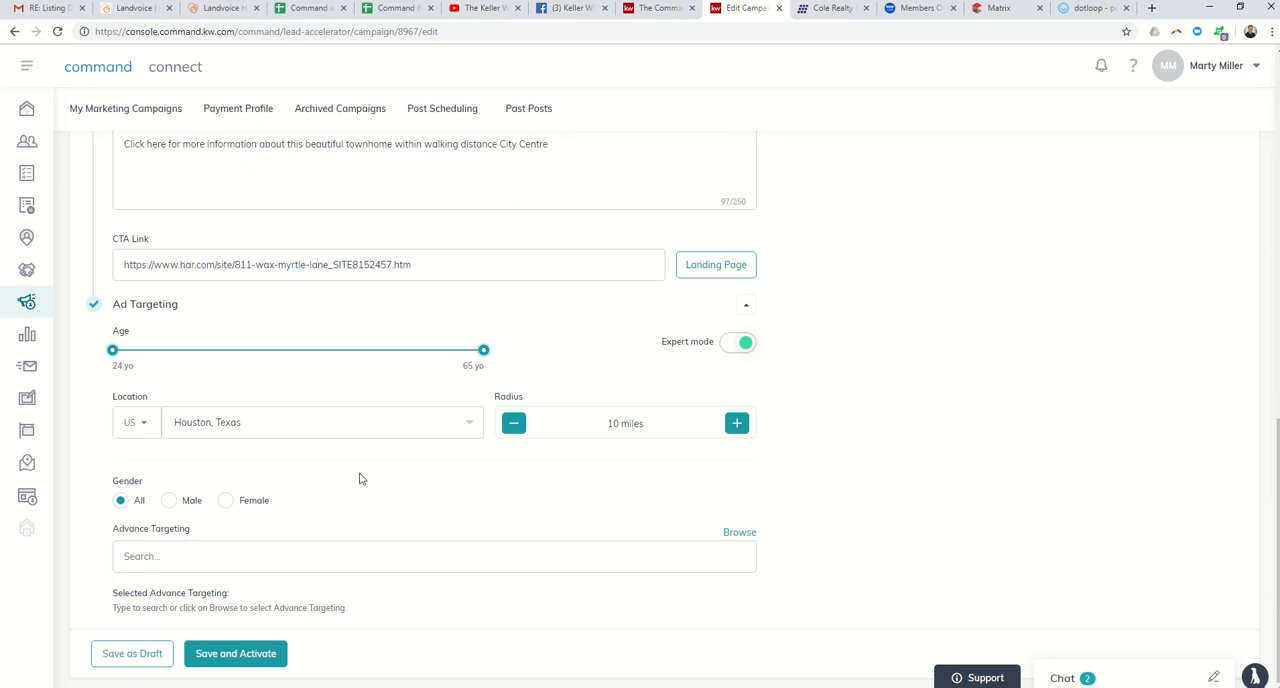
{"action": "mouse_move", "coordinate": [172, 522]}
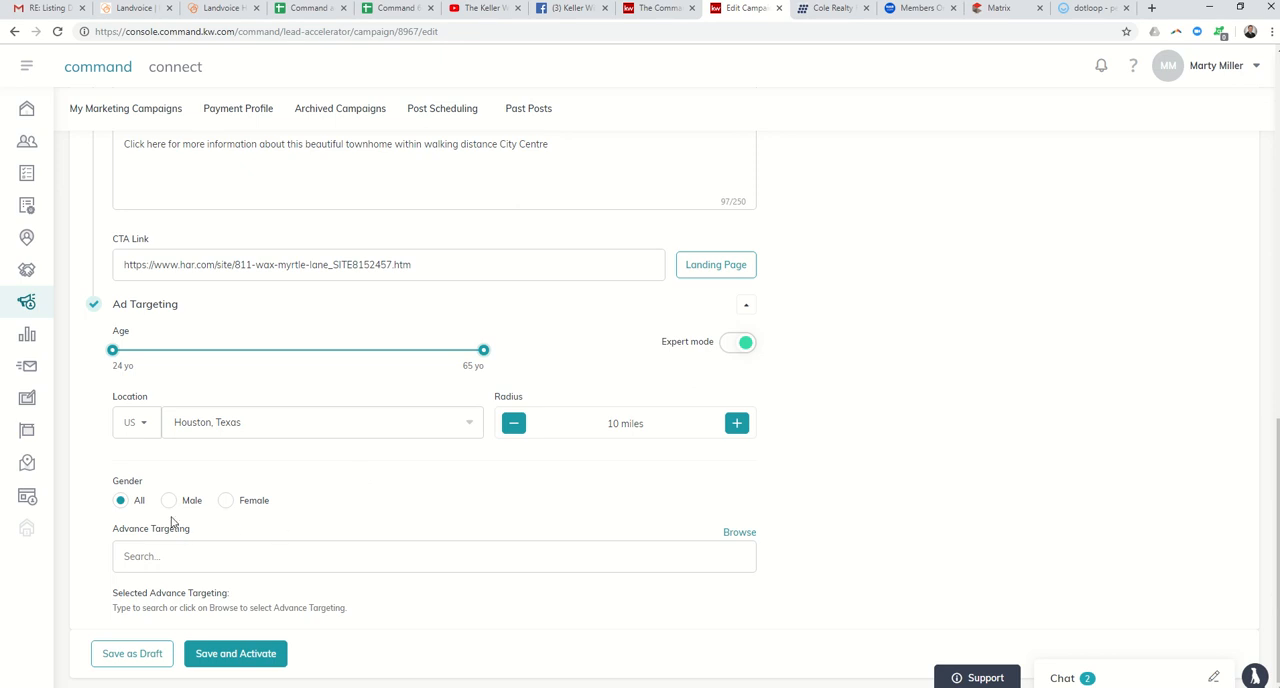
{"action": "mouse_move", "coordinate": [240, 520]}
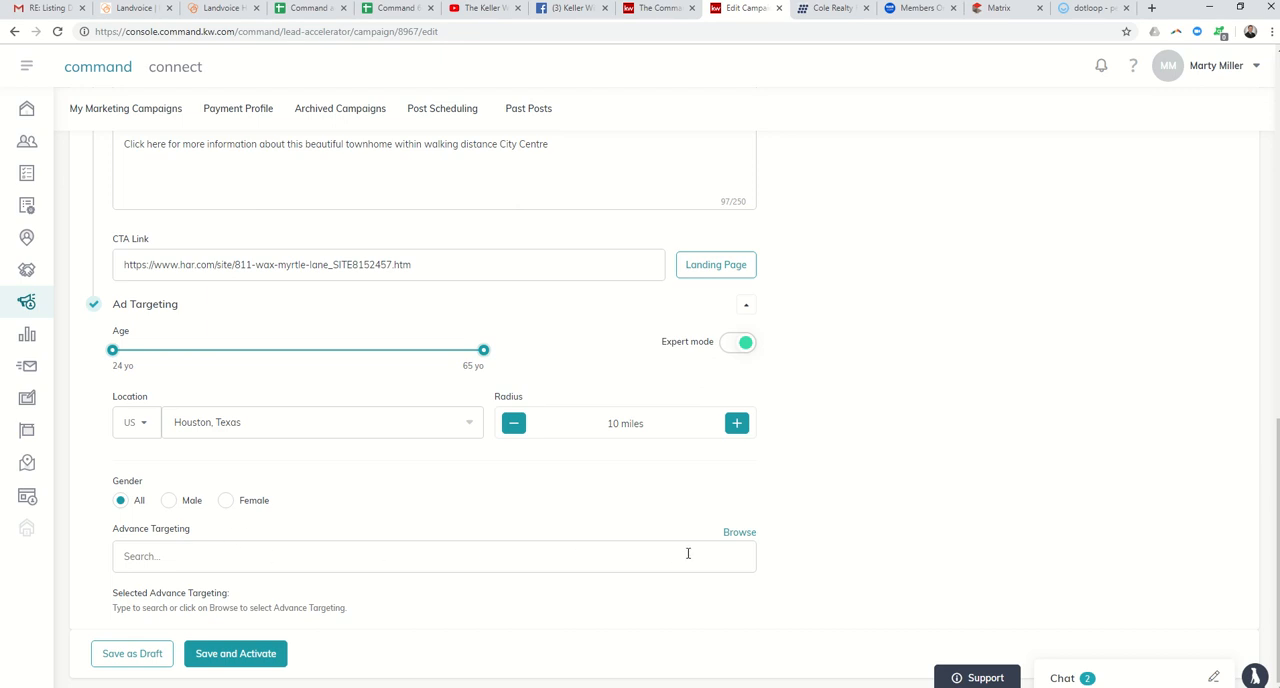
- Add Interests > Hobbies and activities > Pets > Horses to the advanced audience targeting
{"action": "left_click", "coordinate": [740, 532]}
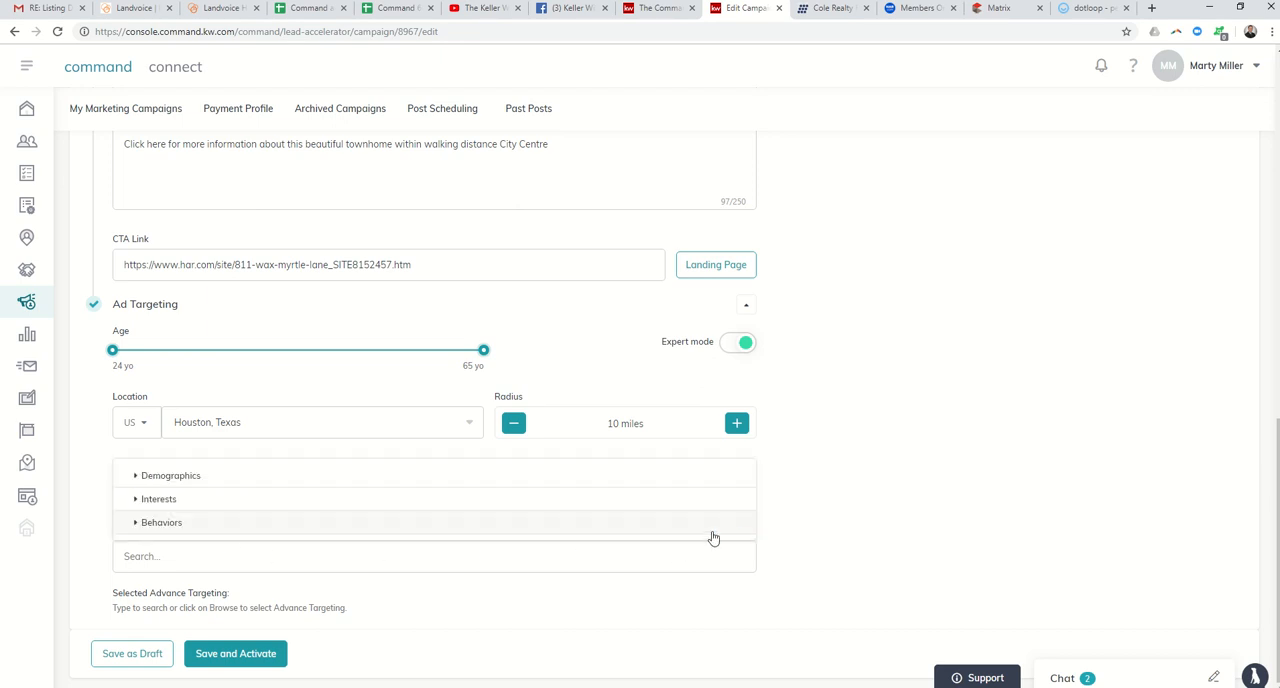
{"action": "mouse_move", "coordinate": [372, 488]}
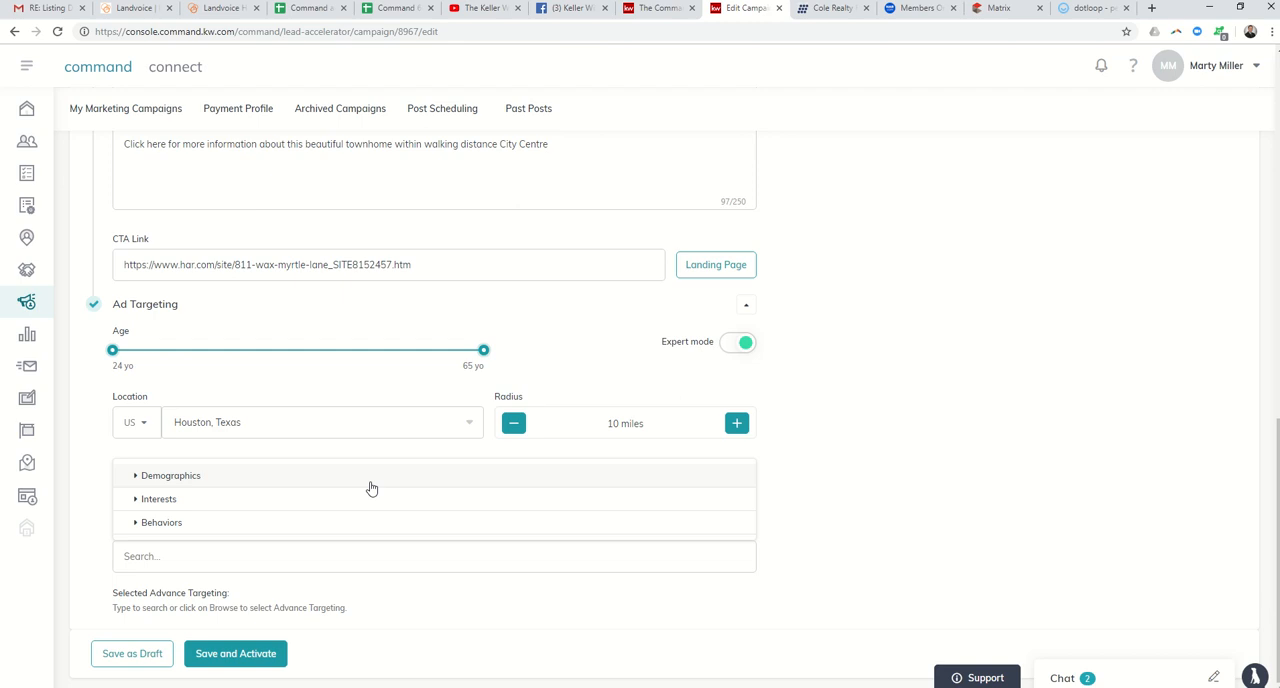
{"action": "mouse_move", "coordinate": [124, 488]}
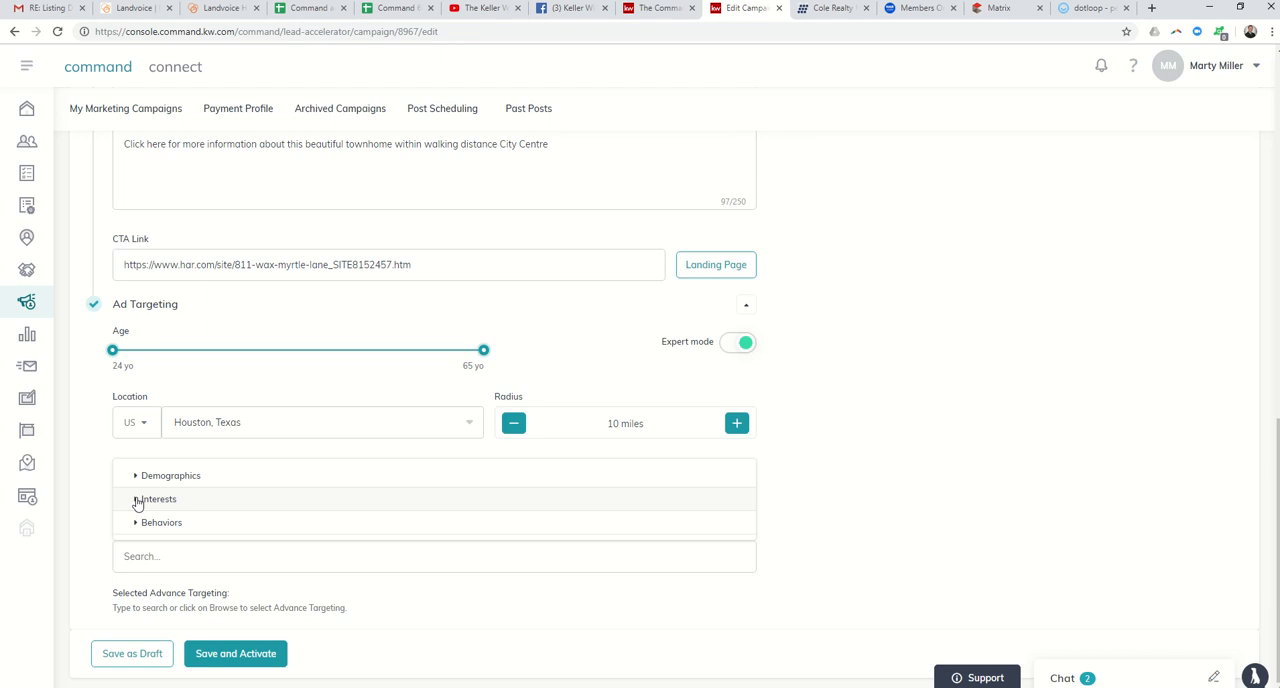
{"action": "left_click", "coordinate": [156, 498]}
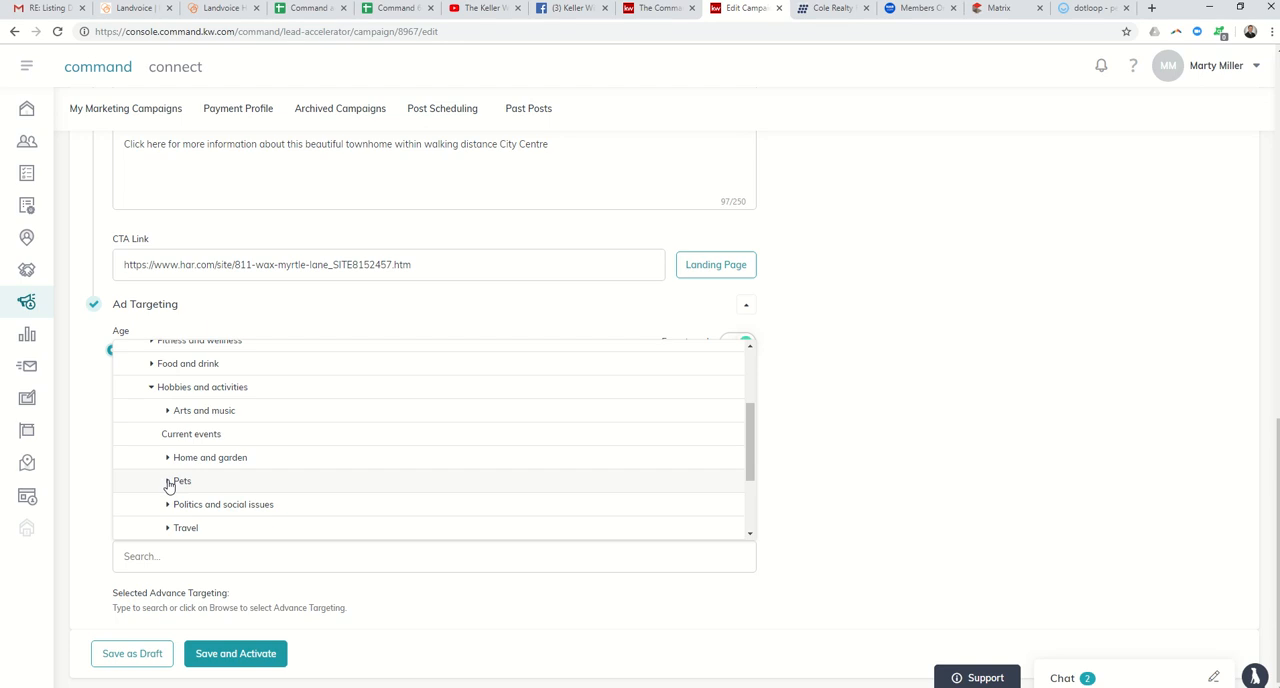
{"action": "left_click", "coordinate": [168, 480]}
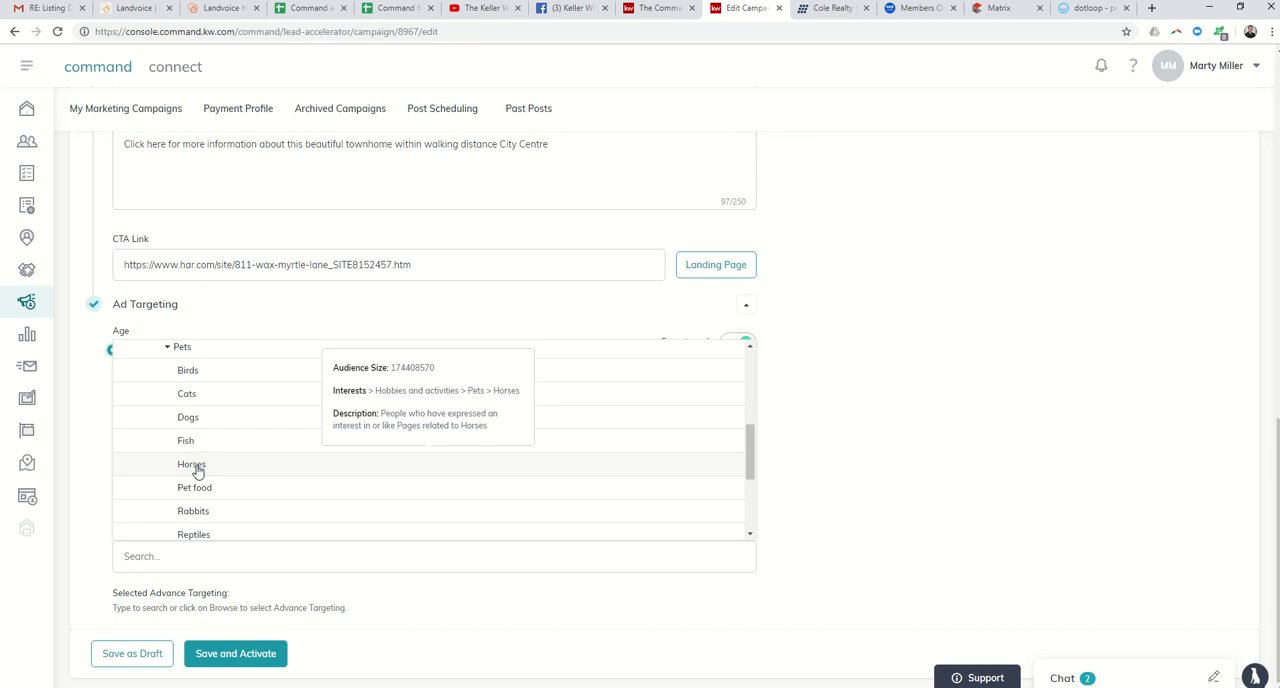
{"action": "left_click", "coordinate": [192, 464]}
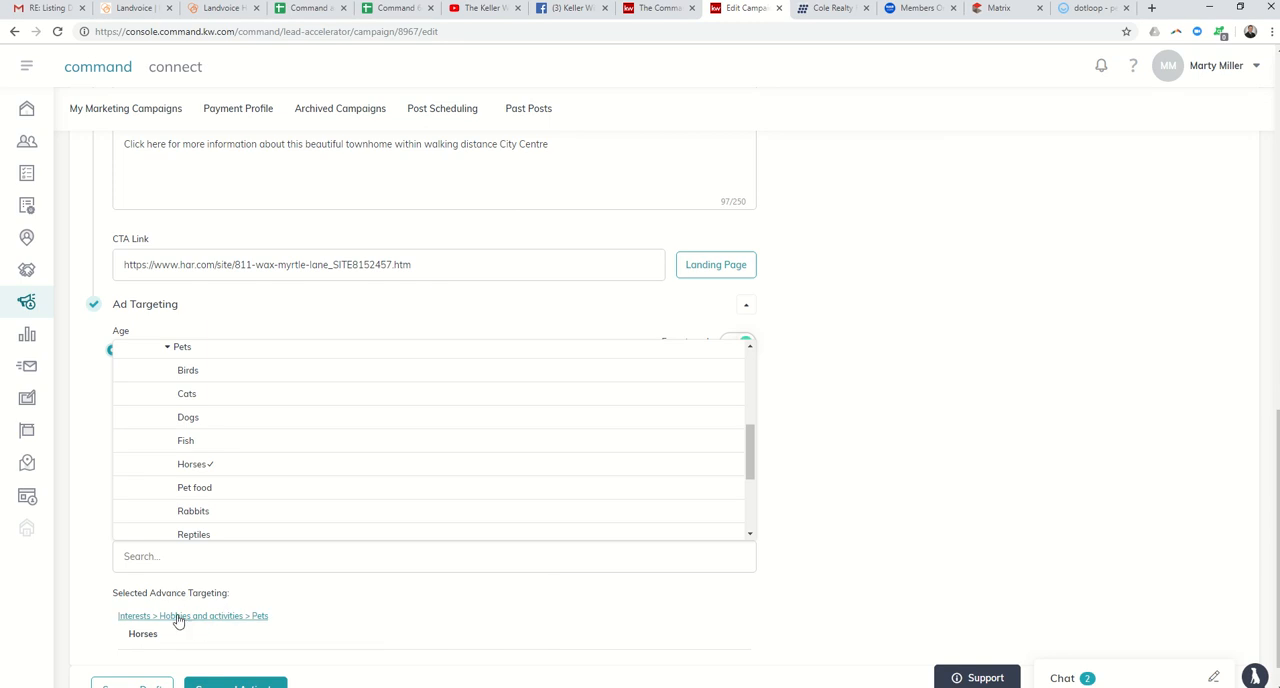
{"action": "mouse_move", "coordinate": [192, 608]}
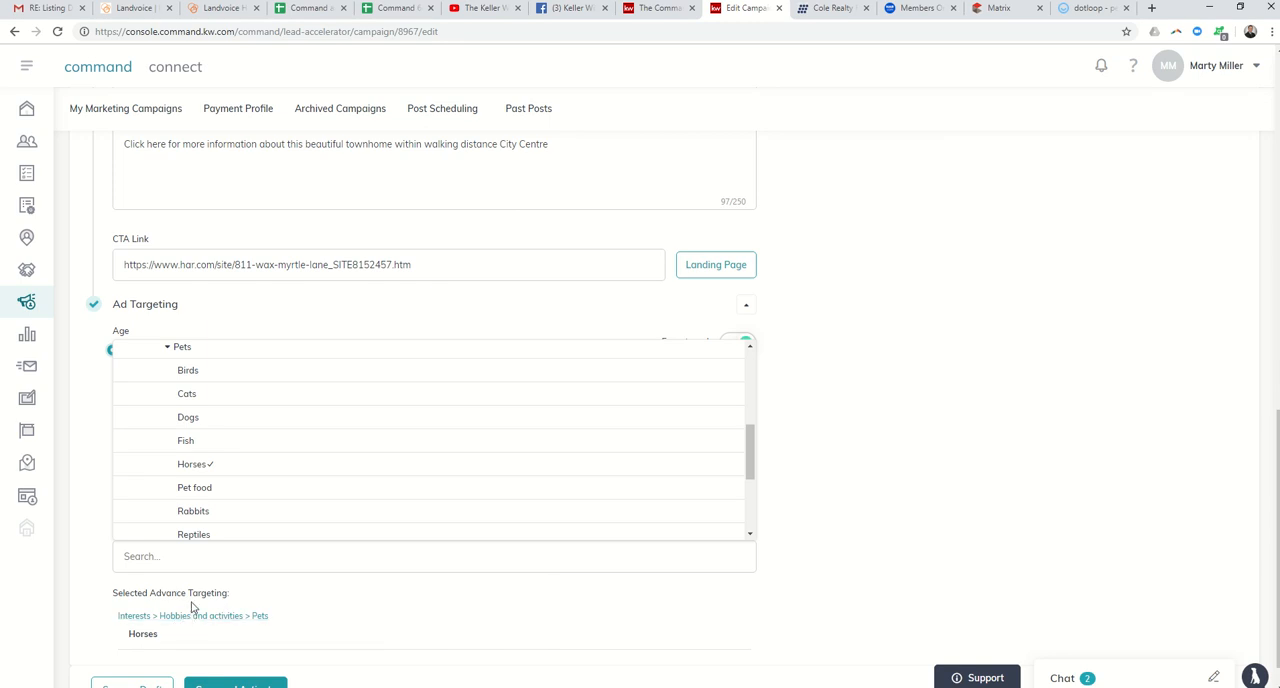
{"action": "mouse_move", "coordinate": [188, 370]}
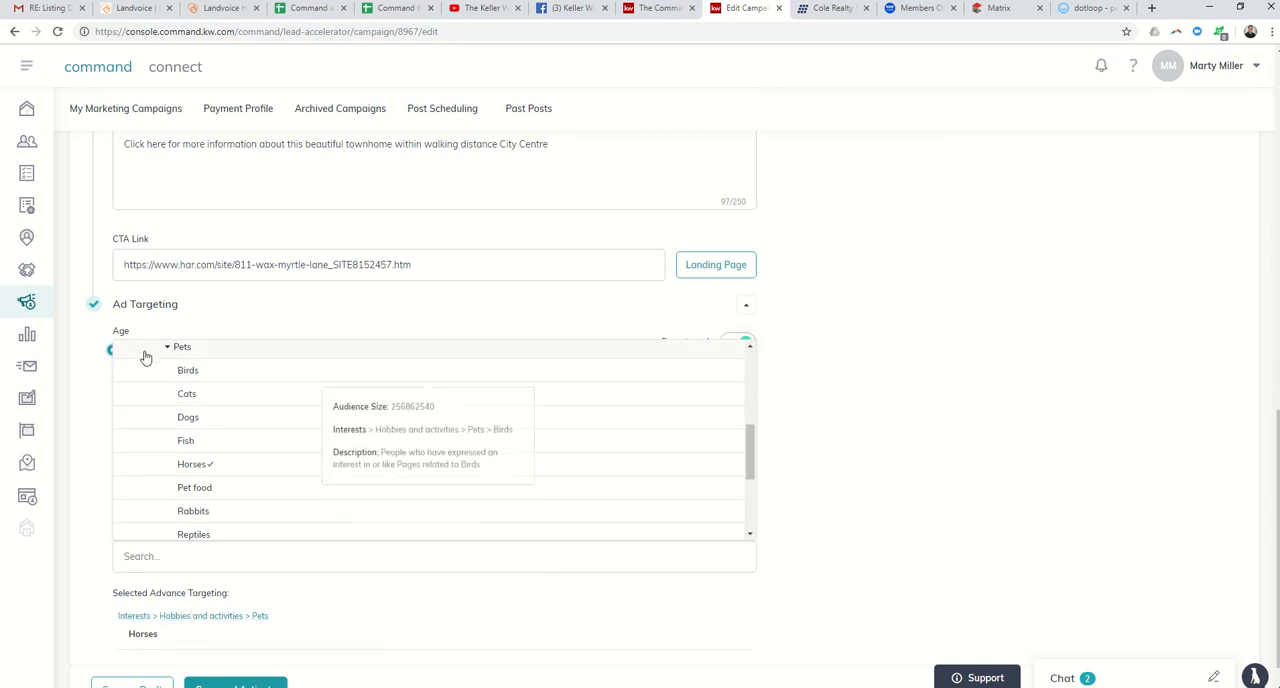
{"action": "left_click", "coordinate": [168, 348]}
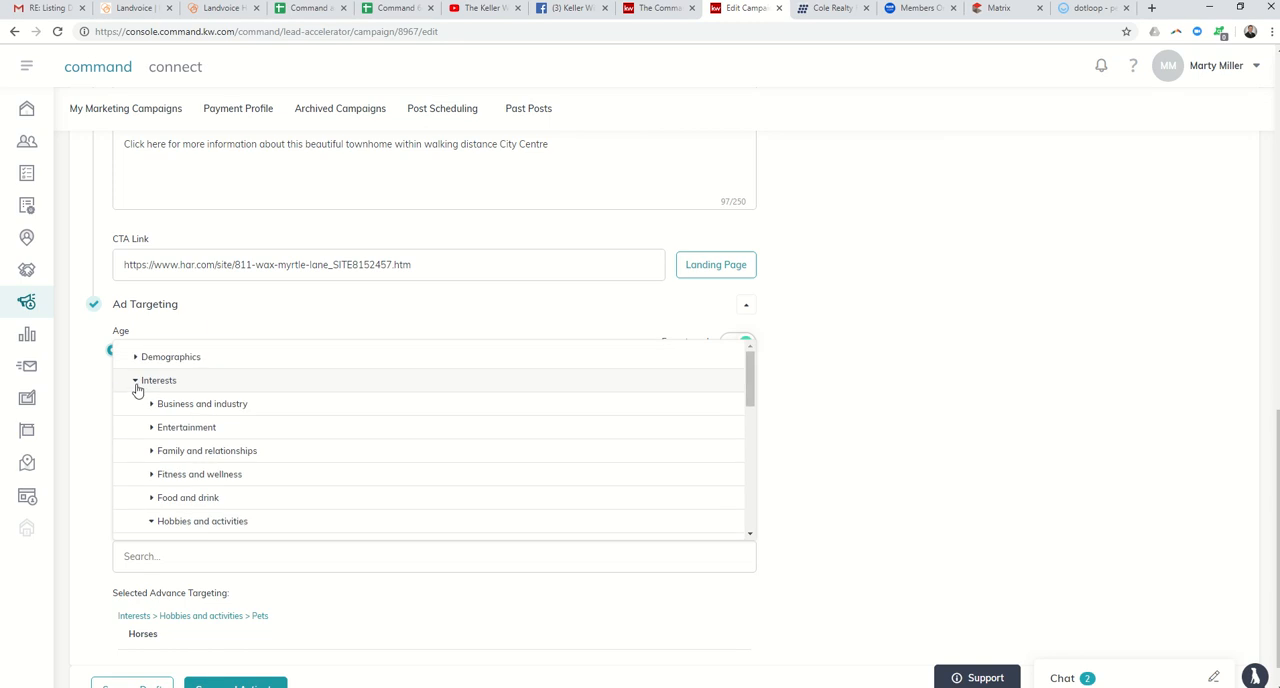
{"action": "left_click", "coordinate": [136, 380]}
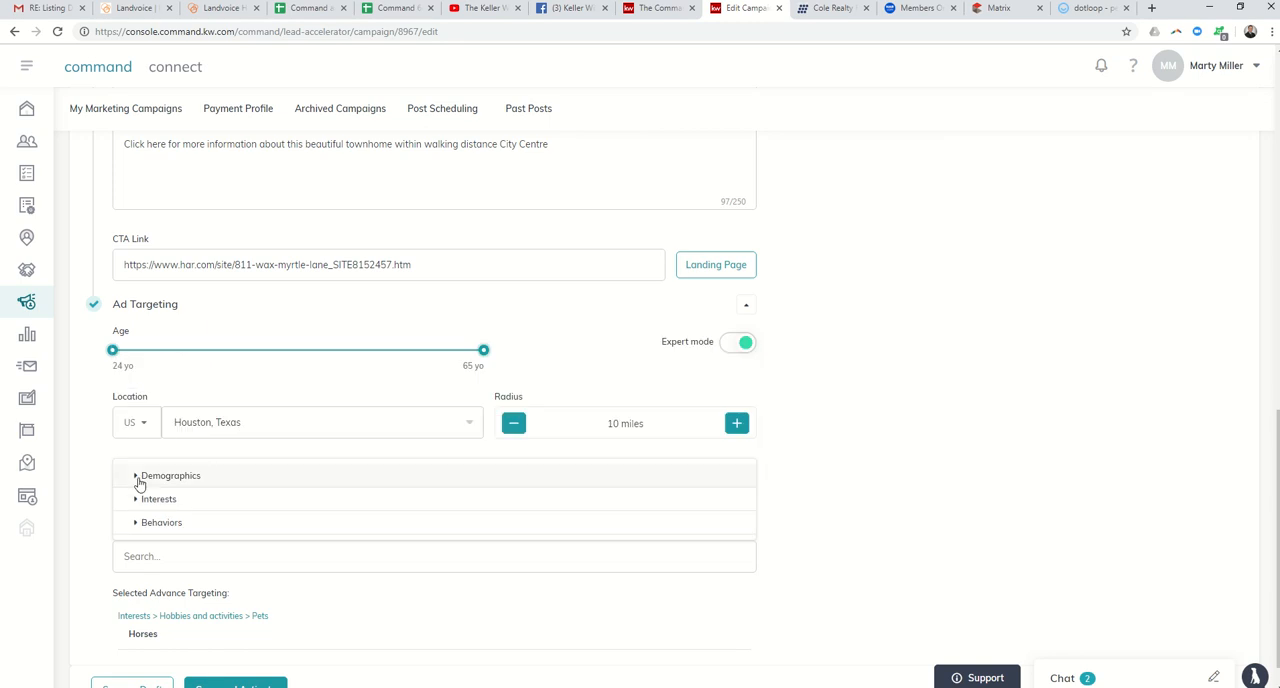
{"action": "left_click", "coordinate": [160, 522]}
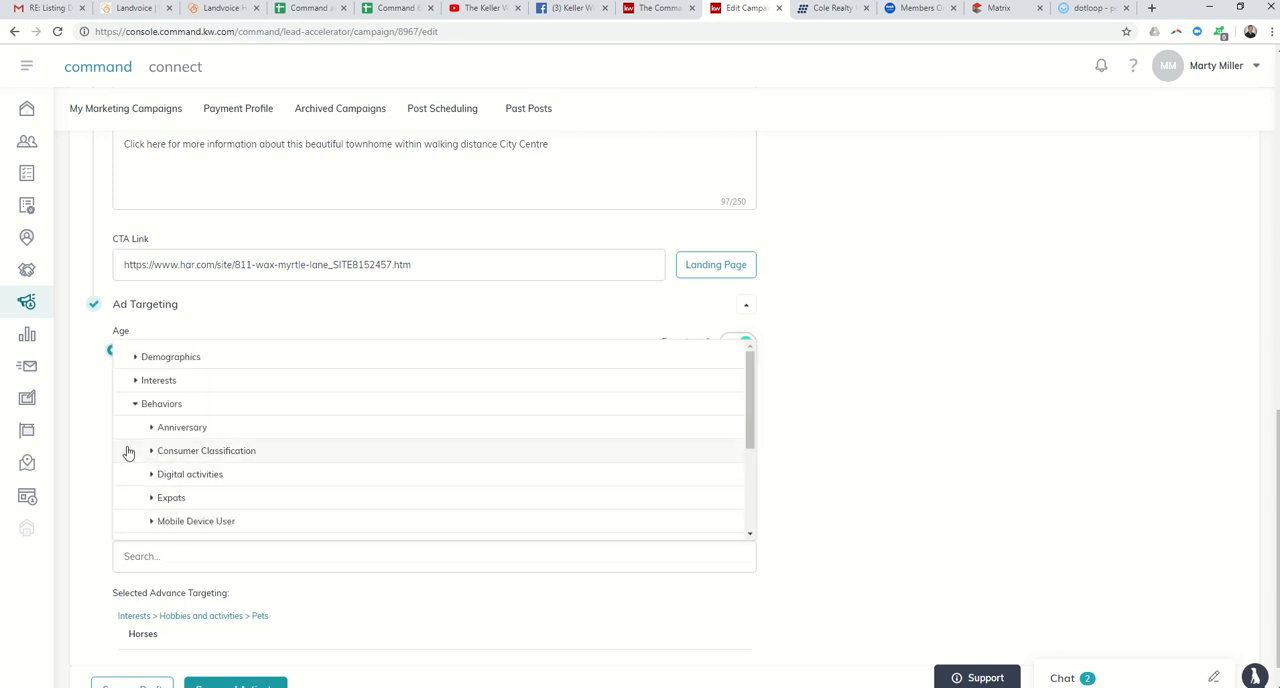
{"action": "scroll", "scroll_direction": "down", "scroll_amount": 3}
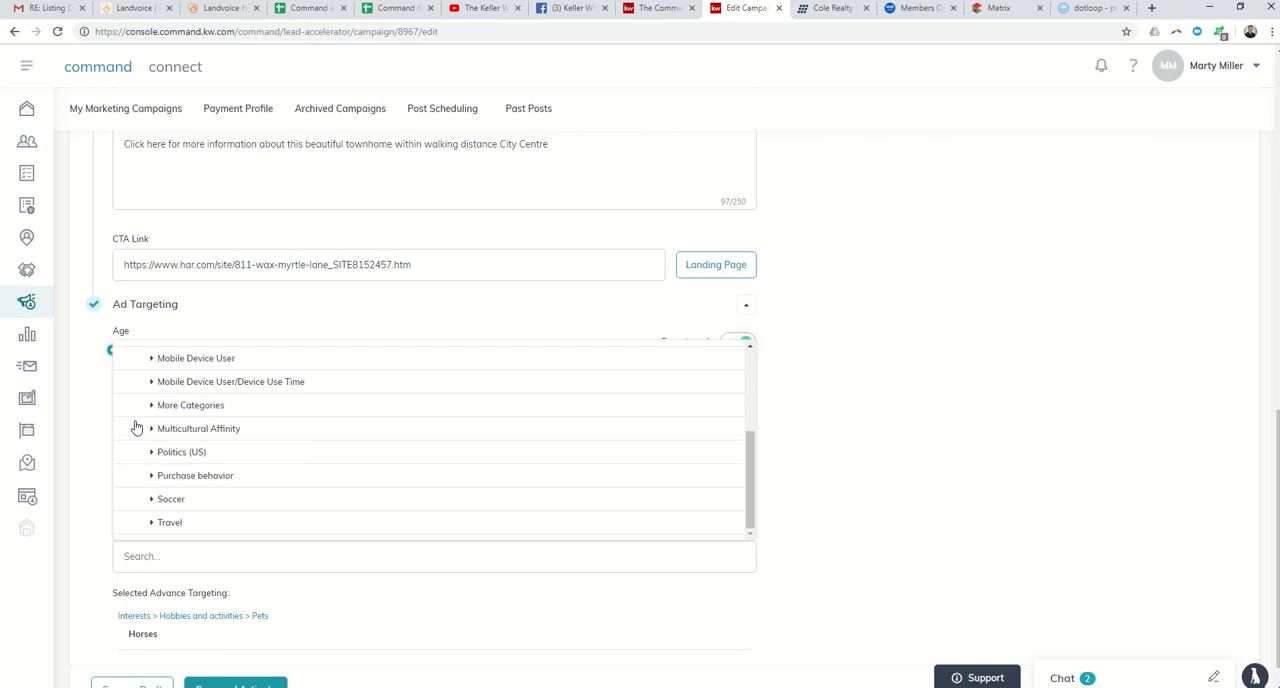
{"action": "left_click", "coordinate": [152, 476]}
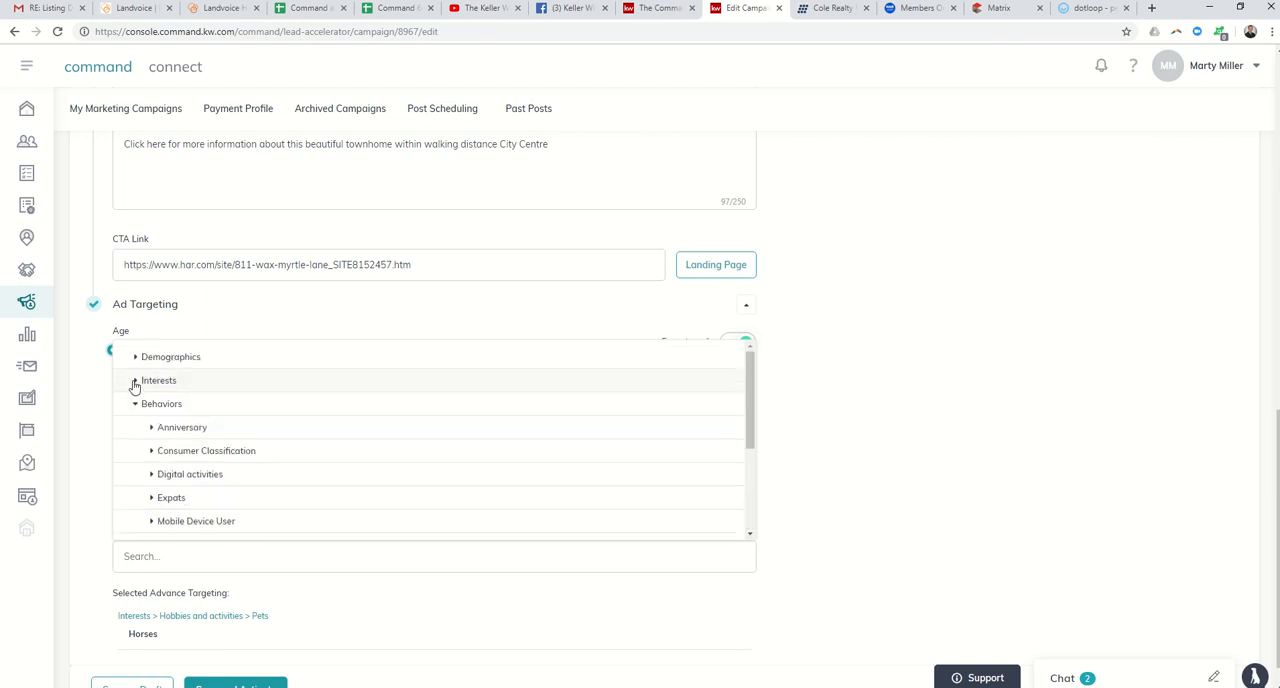
{"action": "left_click", "coordinate": [136, 356]}
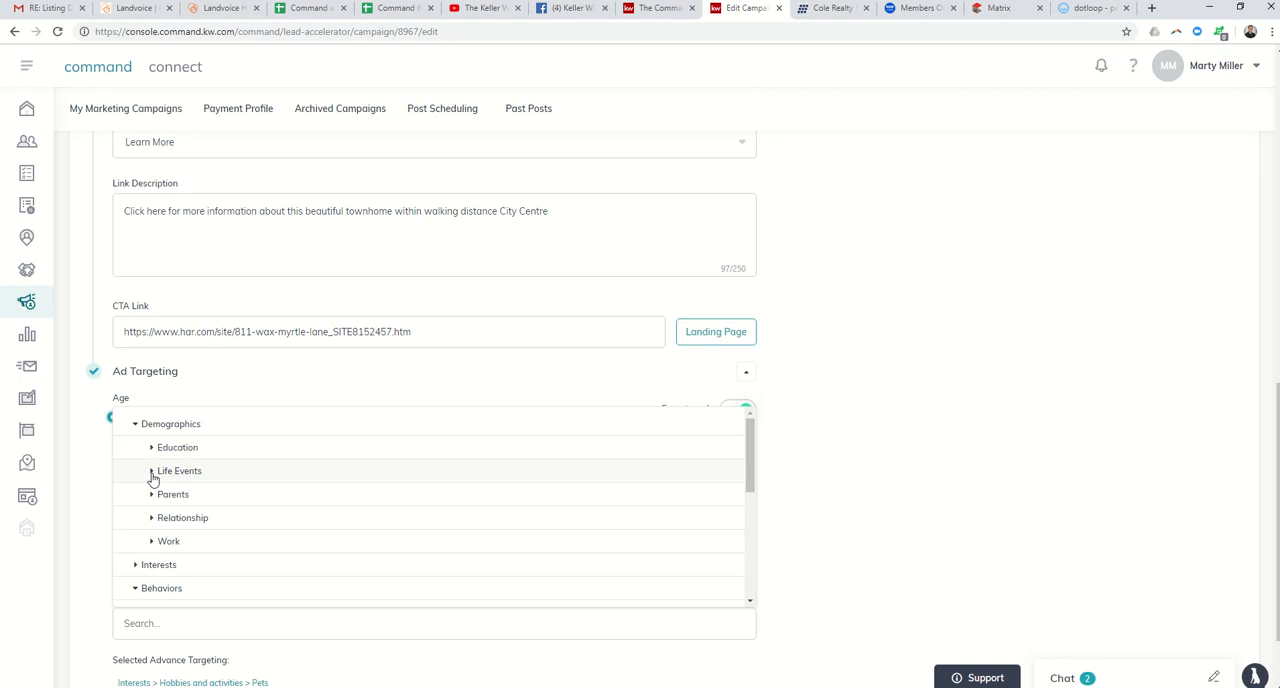
{"action": "left_click", "coordinate": [176, 448]}
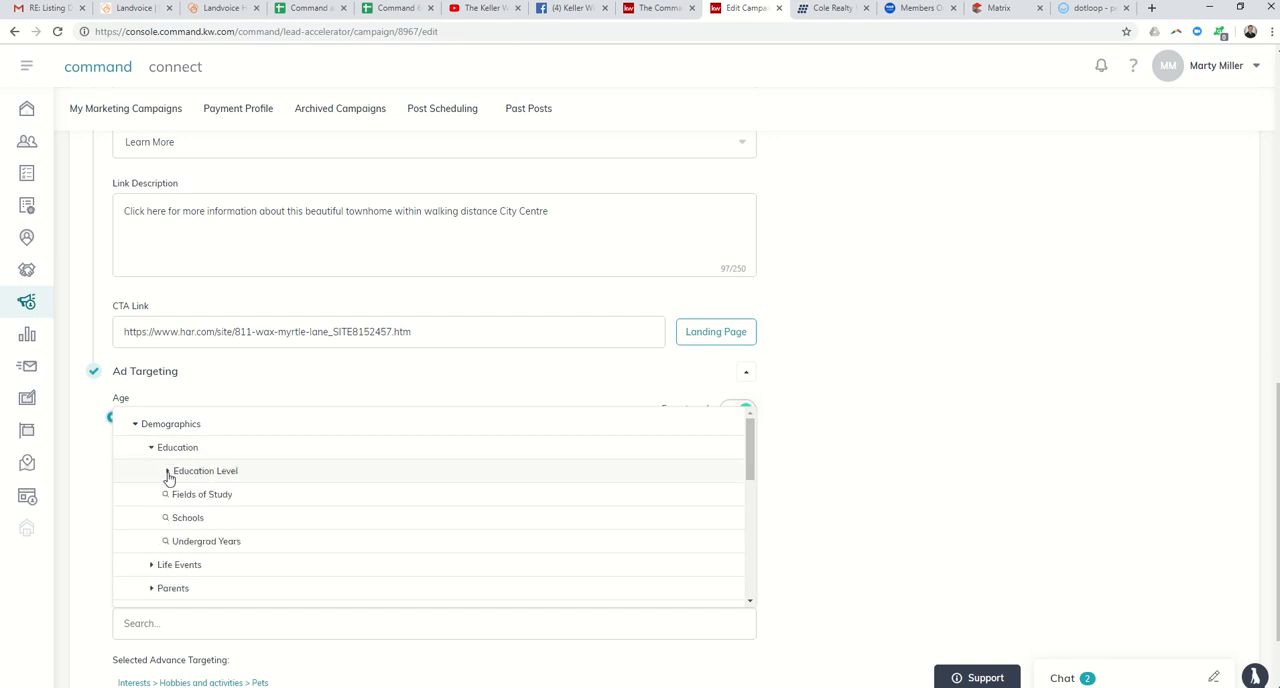
{"action": "left_click", "coordinate": [168, 470]}
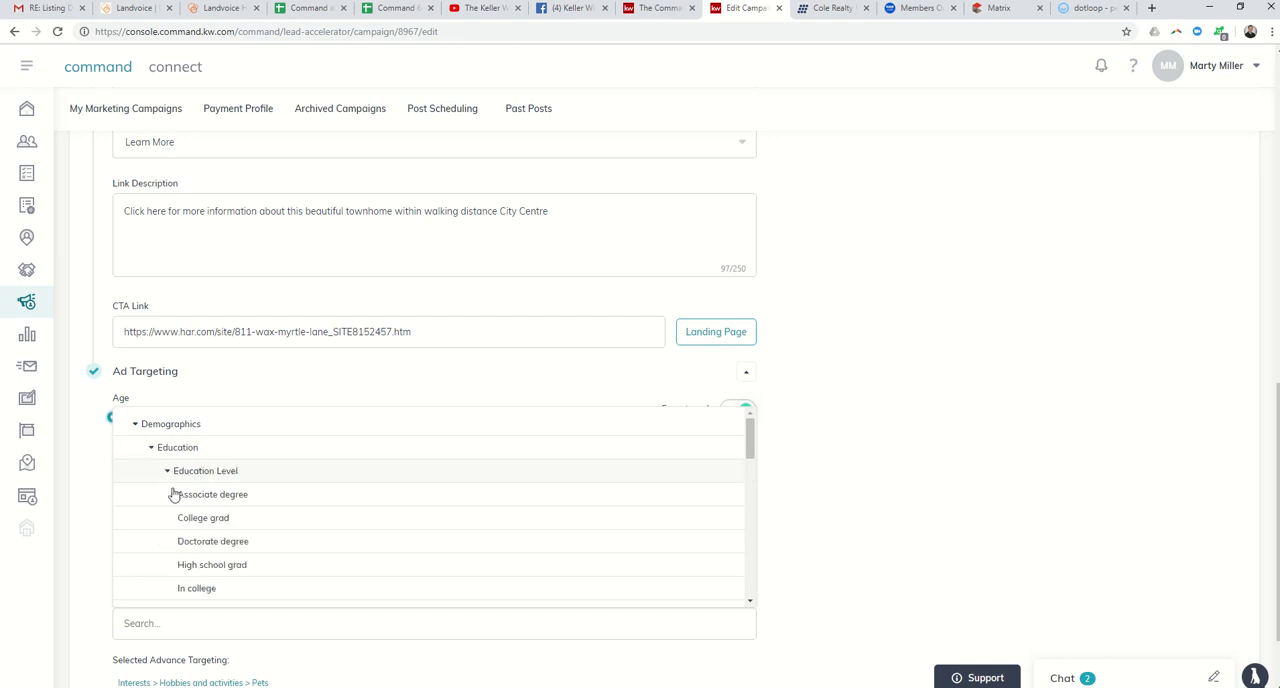
{"action": "left_click", "coordinate": [204, 516]}
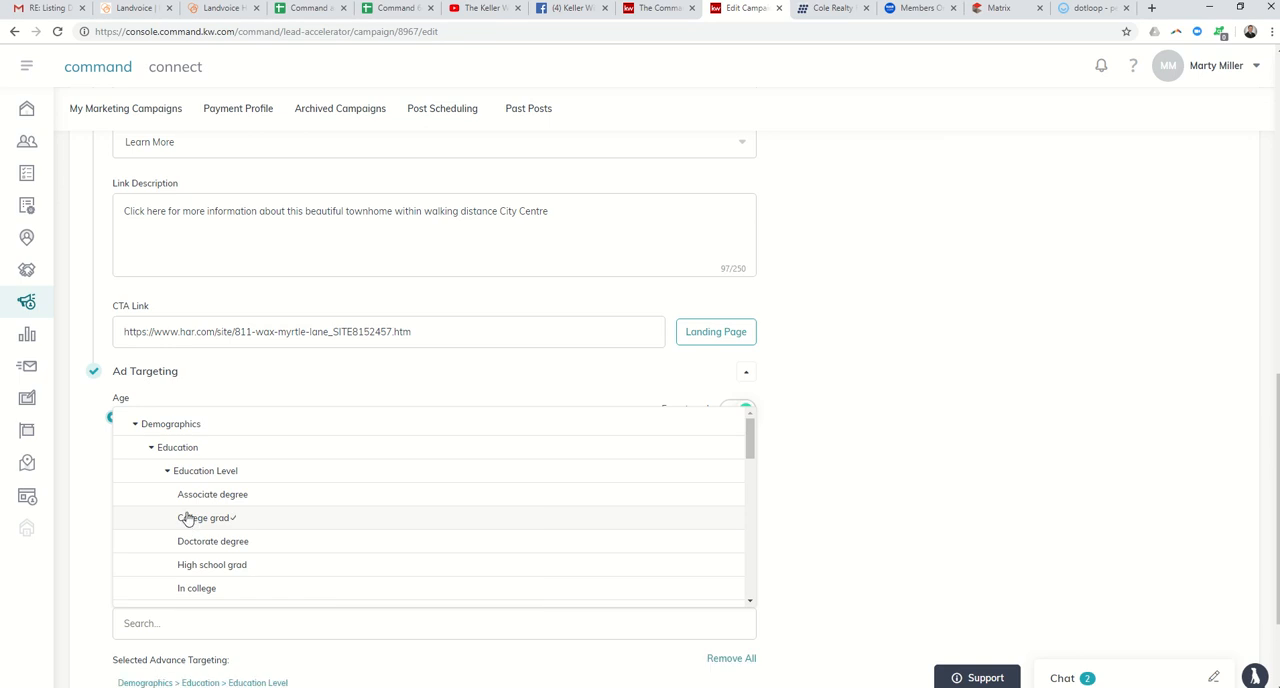
{"action": "scroll", "scroll_direction": "down", "scroll_amount": 3}
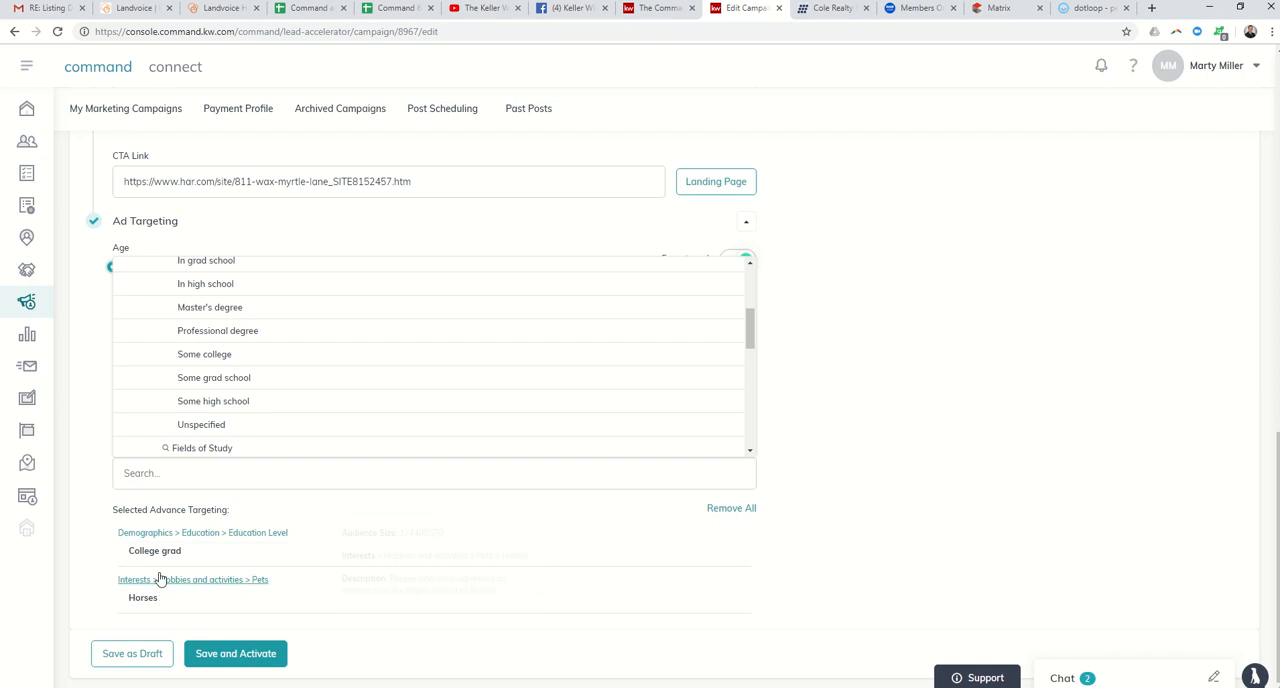
{"action": "mouse_move", "coordinate": [160, 580]}
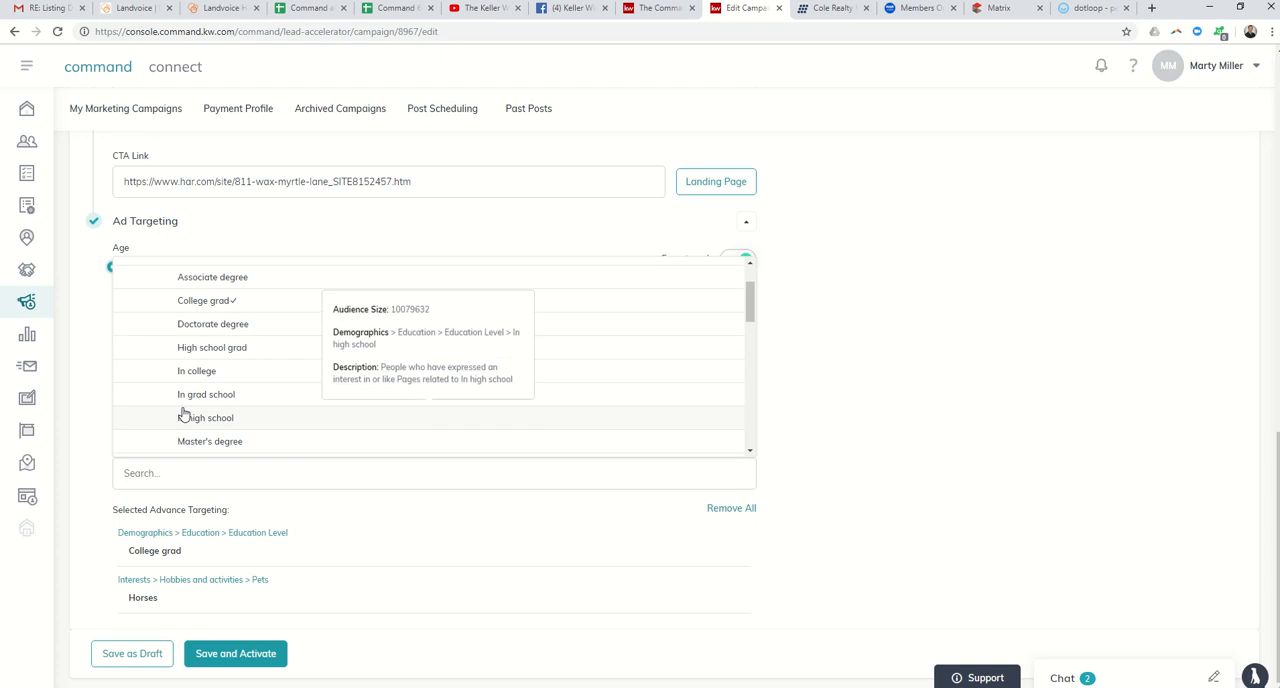
{"action": "left_click", "coordinate": [204, 300]}
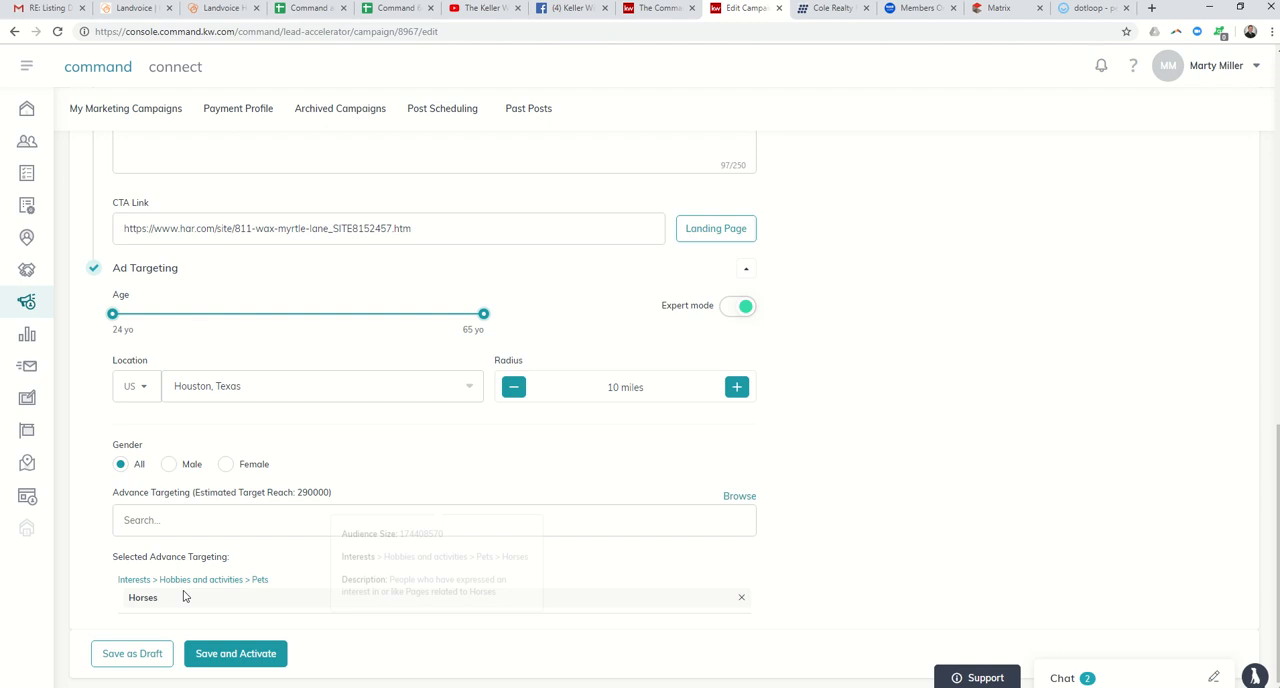
{"action": "mouse_move", "coordinate": [190, 596]}
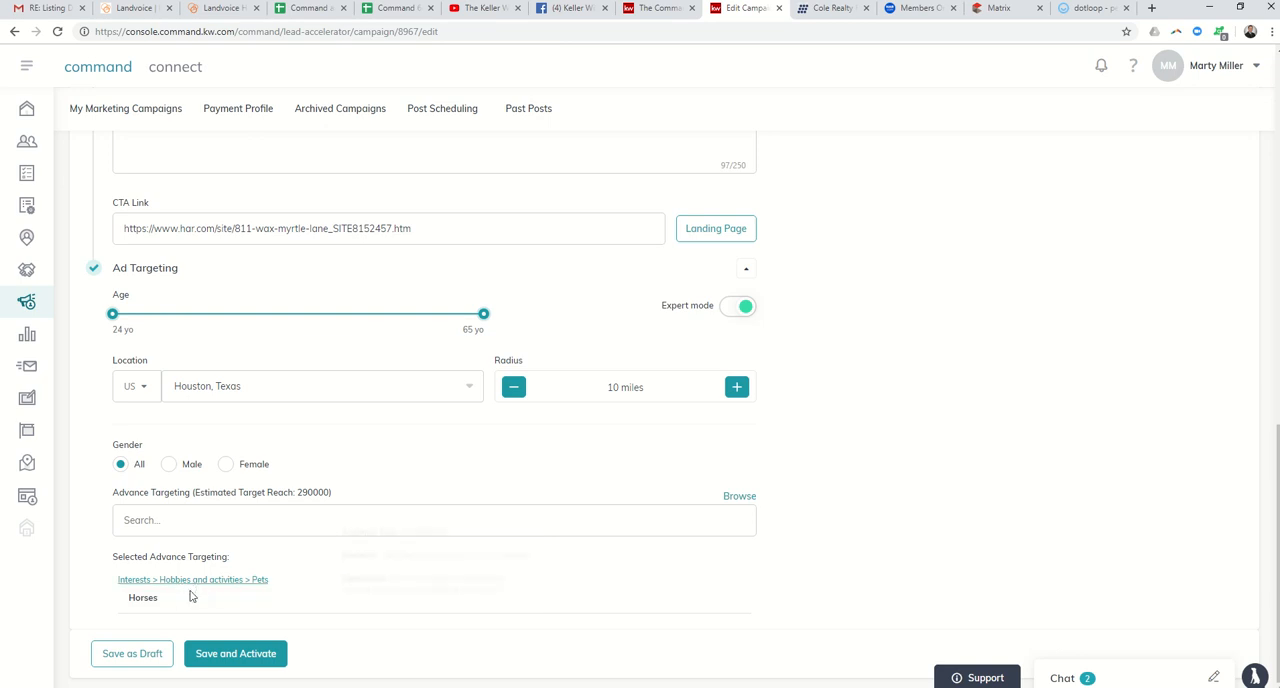
{"action": "mouse_move", "coordinate": [314, 500]}
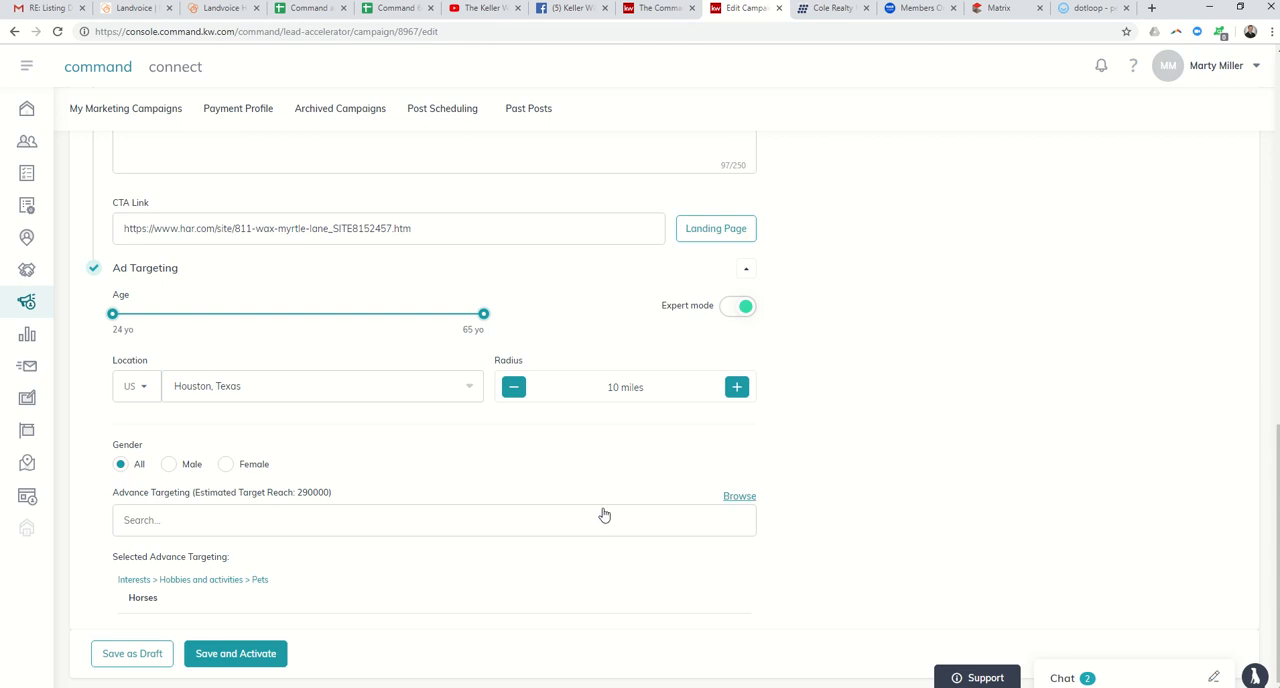
- Add Baseball and Association football (Soccer) from Interests > Sports and outdoors > Sports to the targeting
{"action": "left_click", "coordinate": [740, 494]}
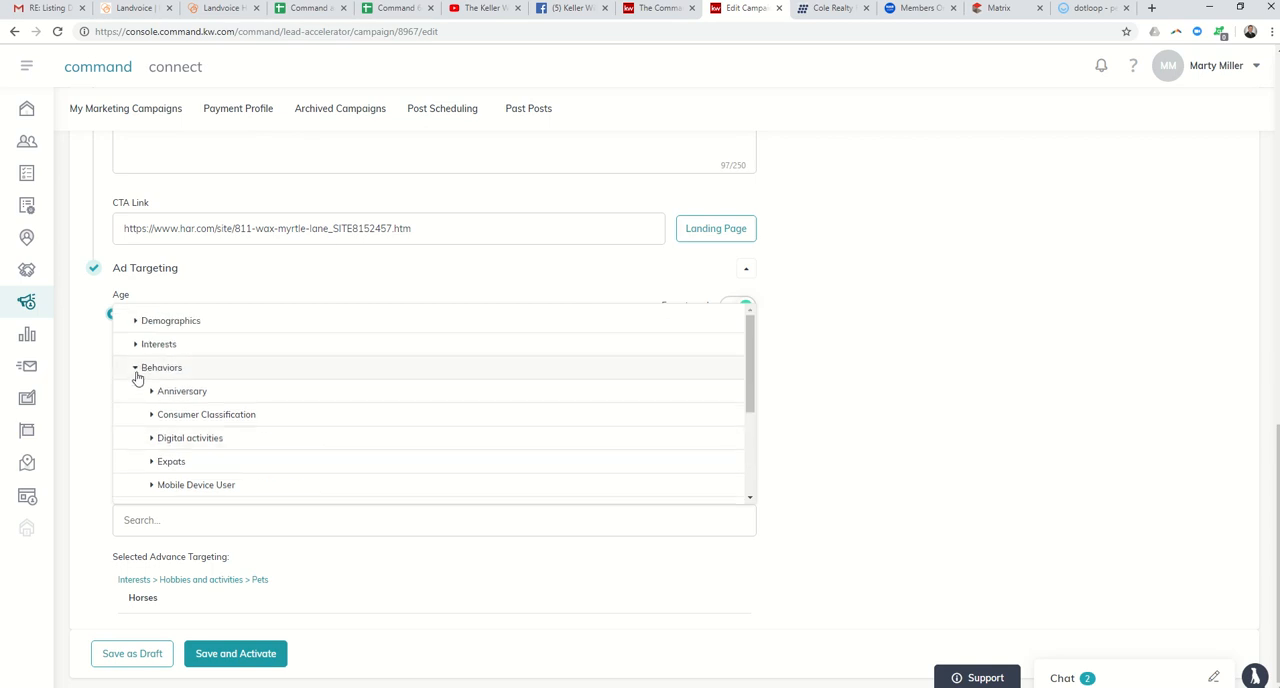
{"action": "left_click", "coordinate": [136, 366]}
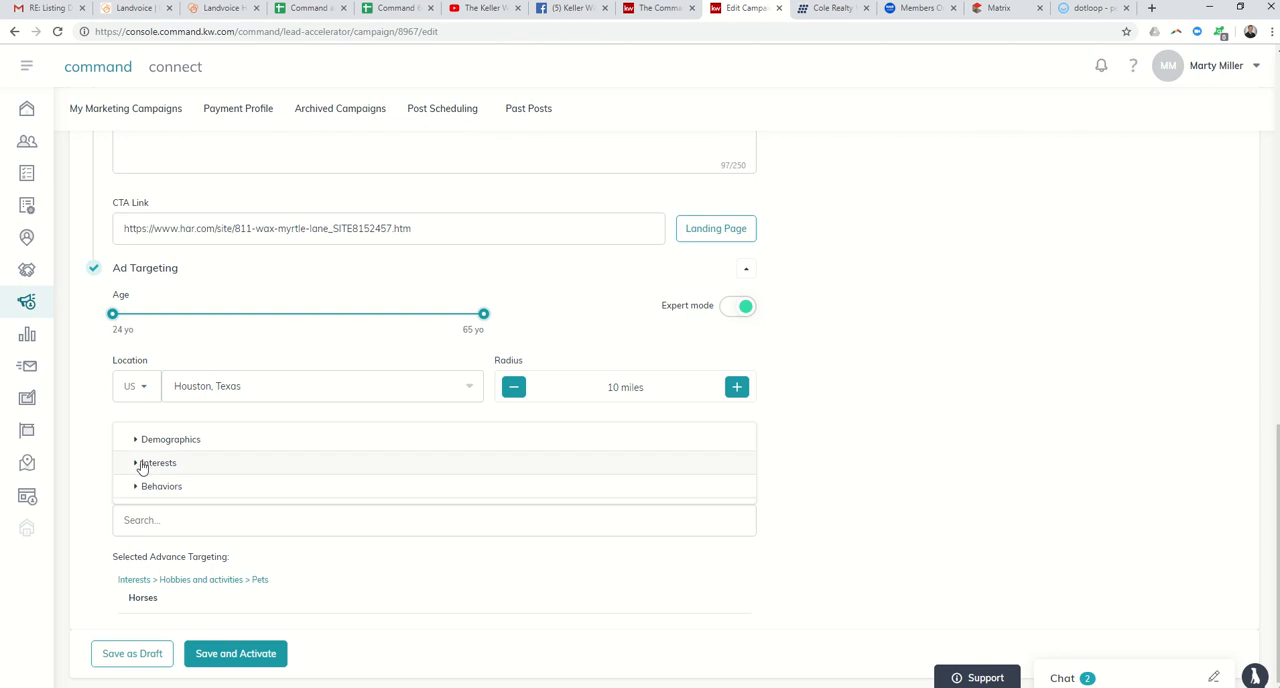
{"action": "left_click", "coordinate": [156, 462]}
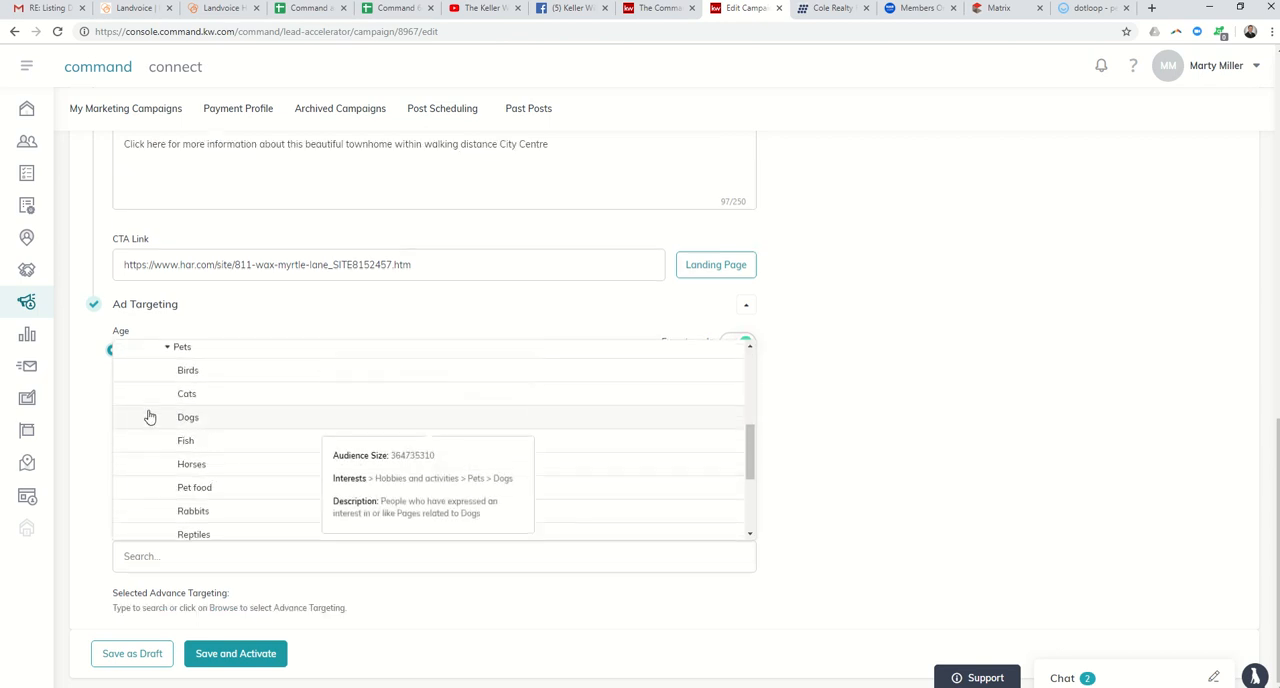
{"action": "left_click", "coordinate": [168, 416]}
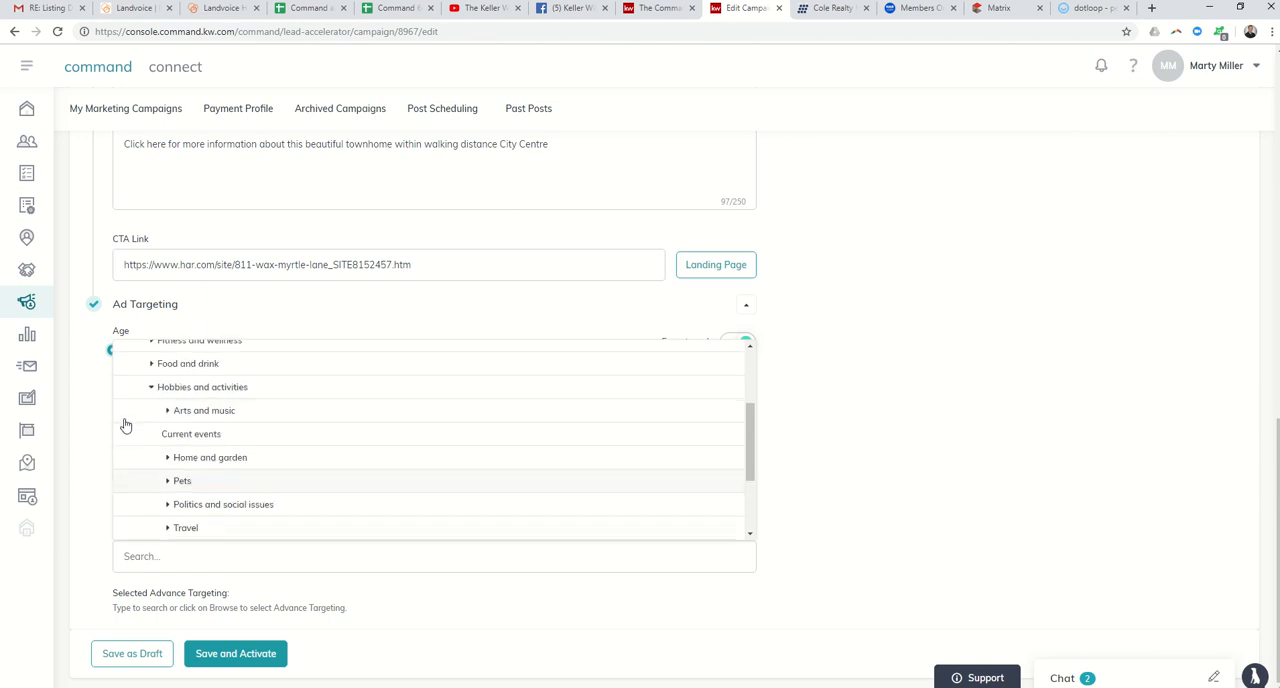
{"action": "scroll", "scroll_direction": "down", "scroll_amount": 3}
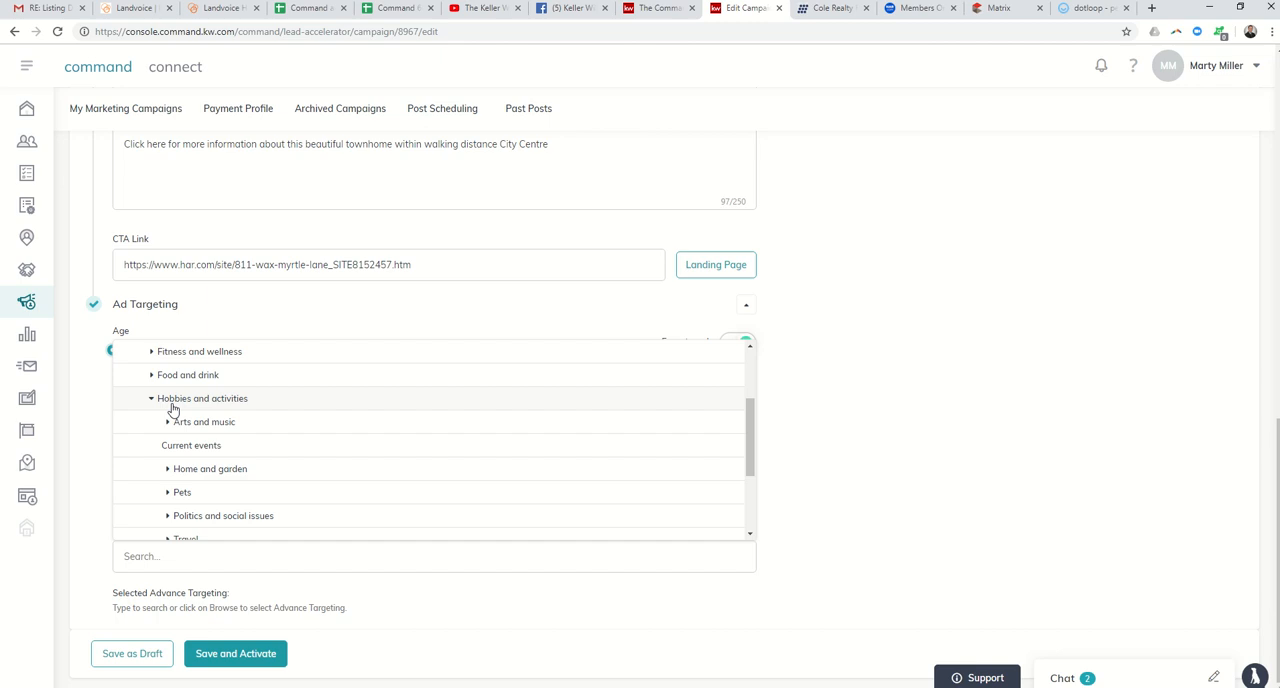
{"action": "scroll", "scroll_direction": "down", "scroll_amount": 3}
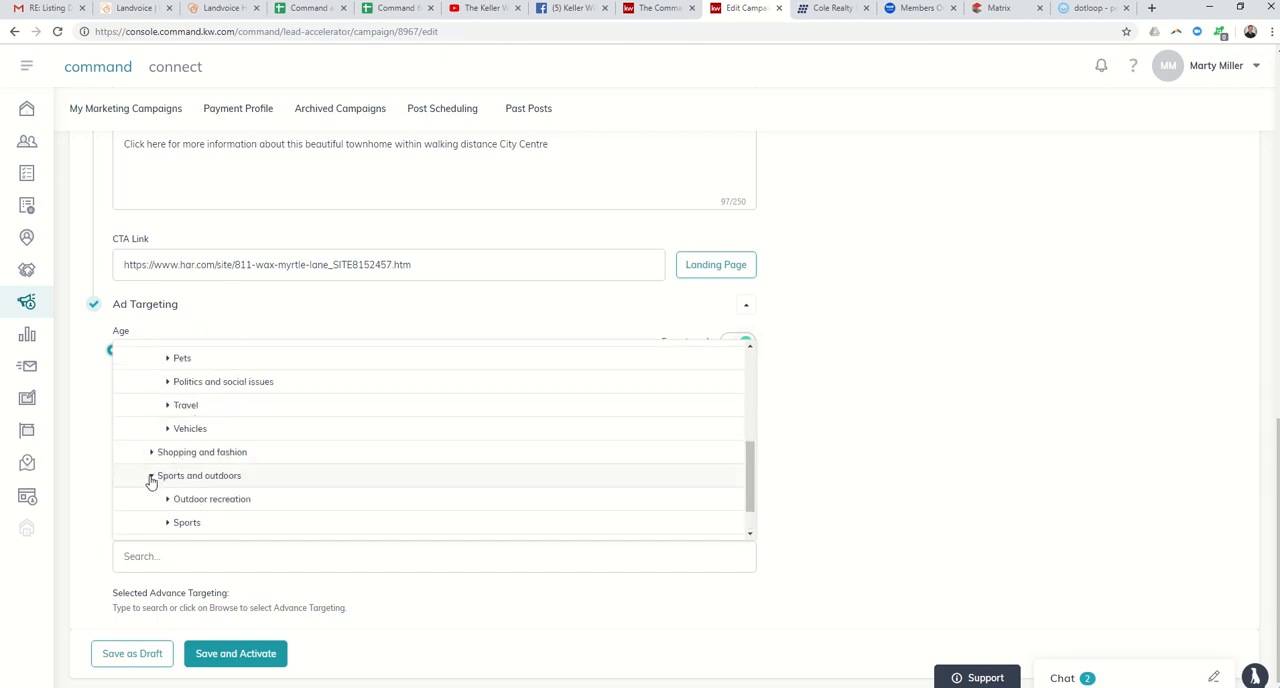
{"action": "scroll", "scroll_direction": "up", "scroll_amount": 3}
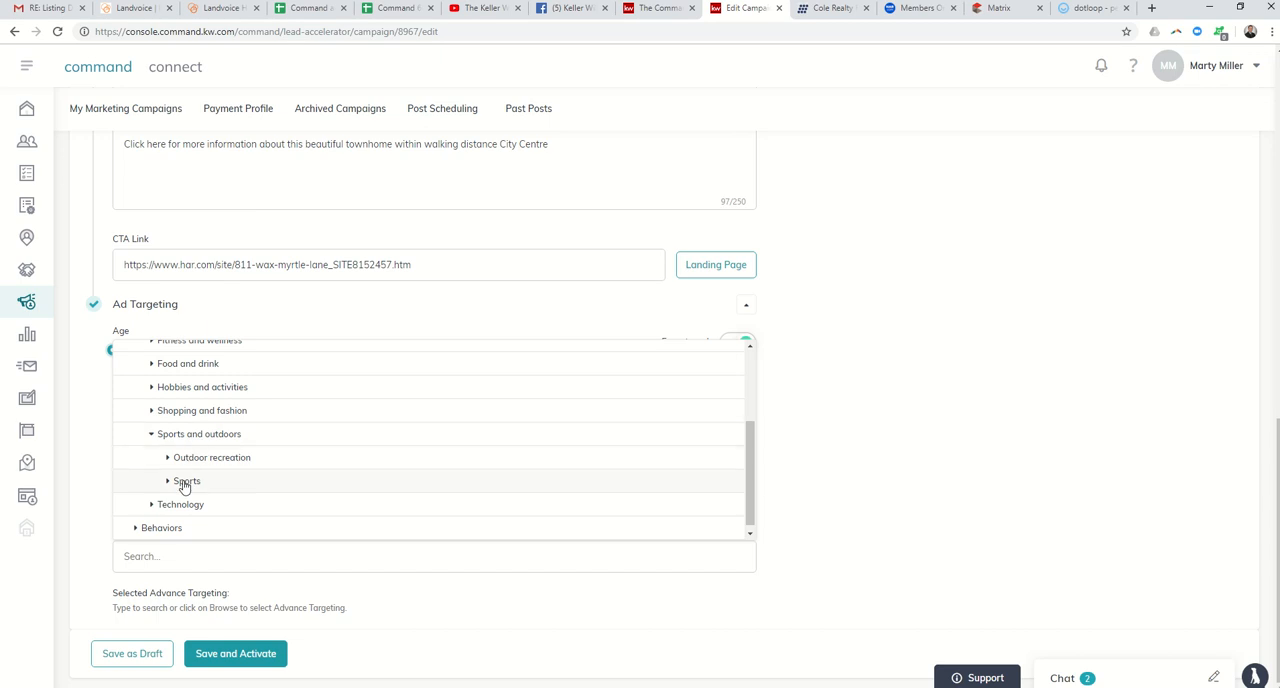
{"action": "left_click", "coordinate": [188, 480]}
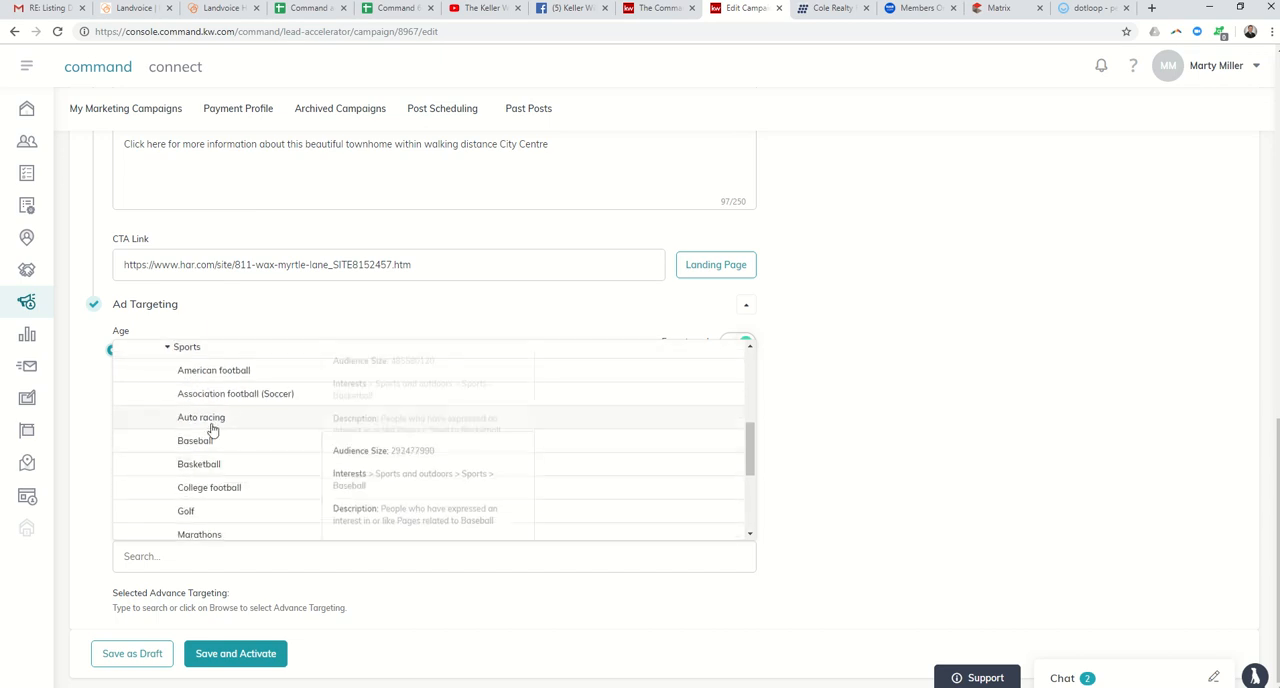
{"action": "mouse_move", "coordinate": [196, 440]}
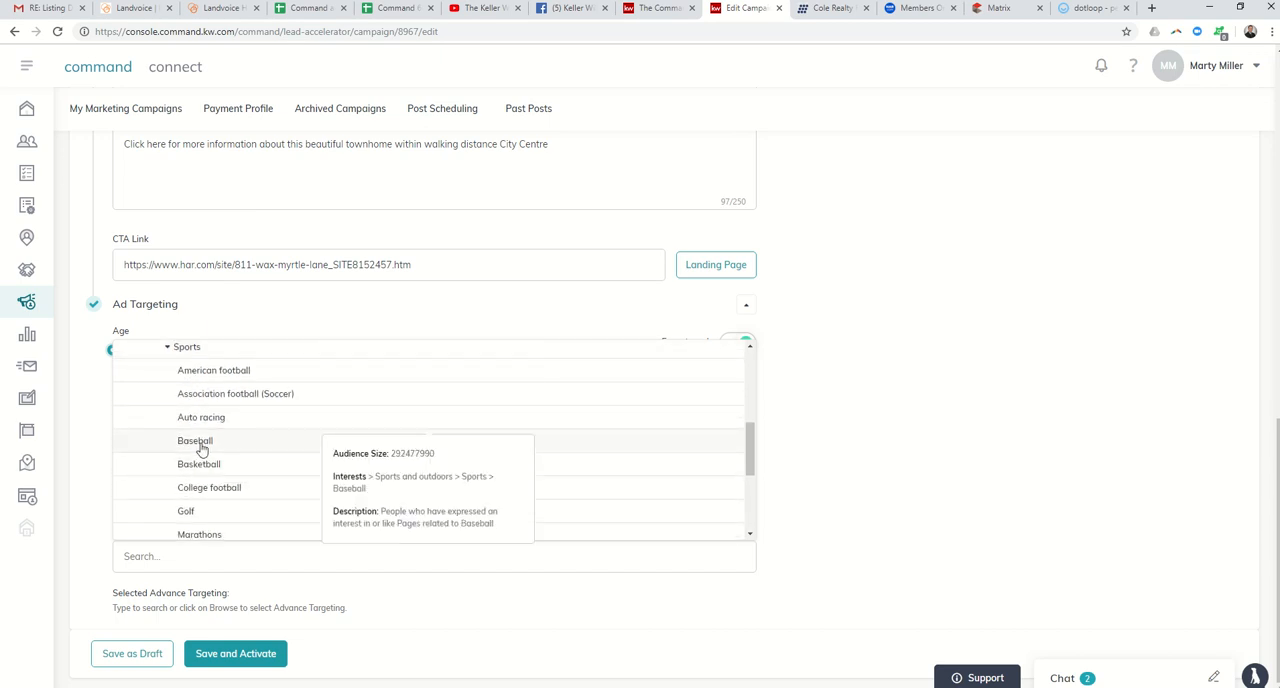
{"action": "left_click", "coordinate": [236, 392]}
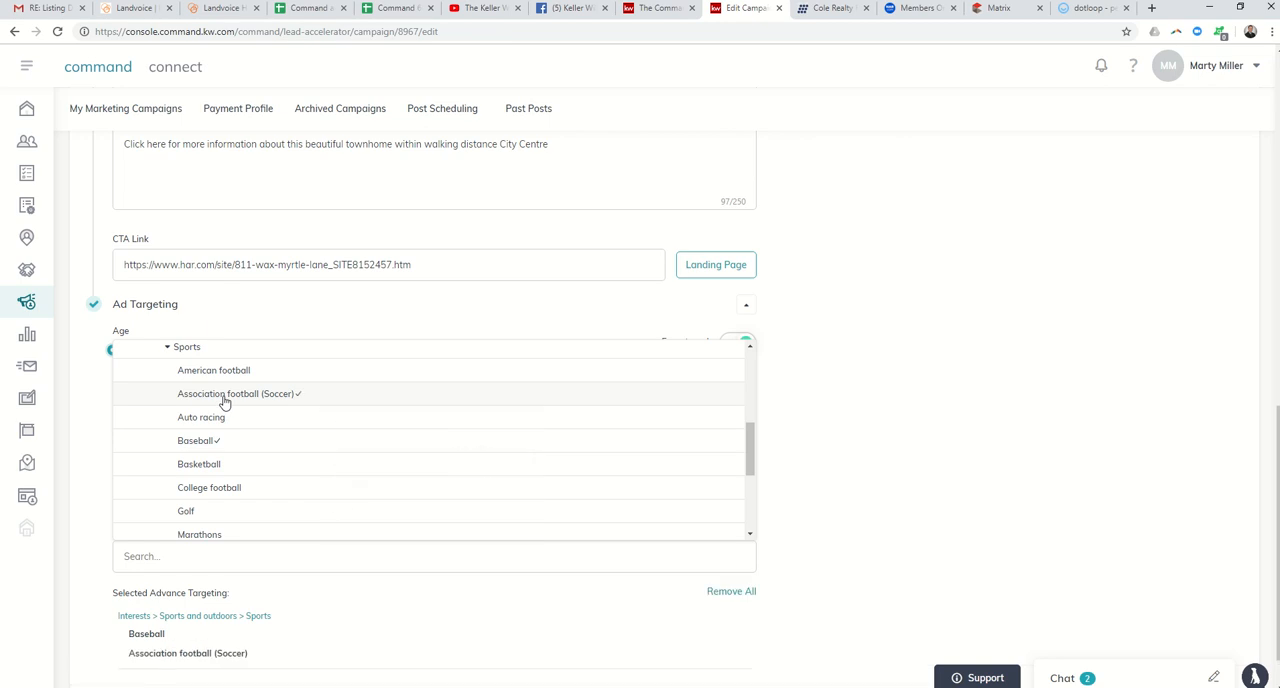
{"action": "mouse_move", "coordinate": [198, 464]}
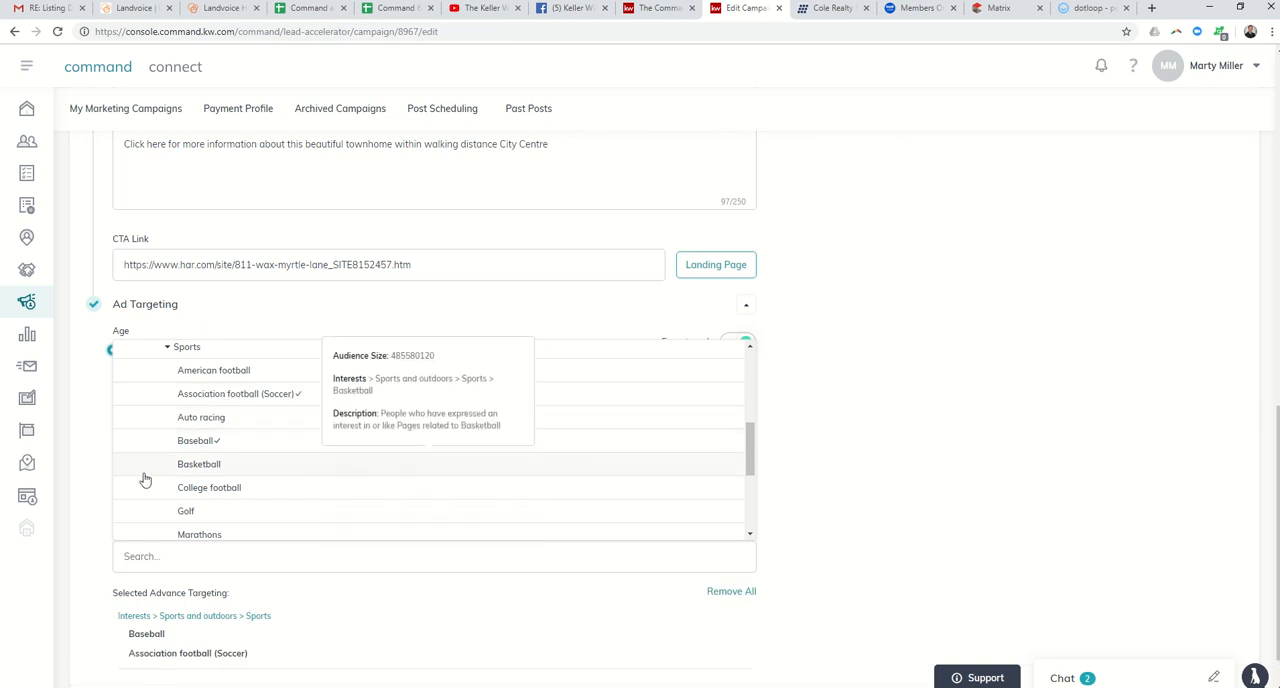
{"action": "mouse_move", "coordinate": [186, 512]}
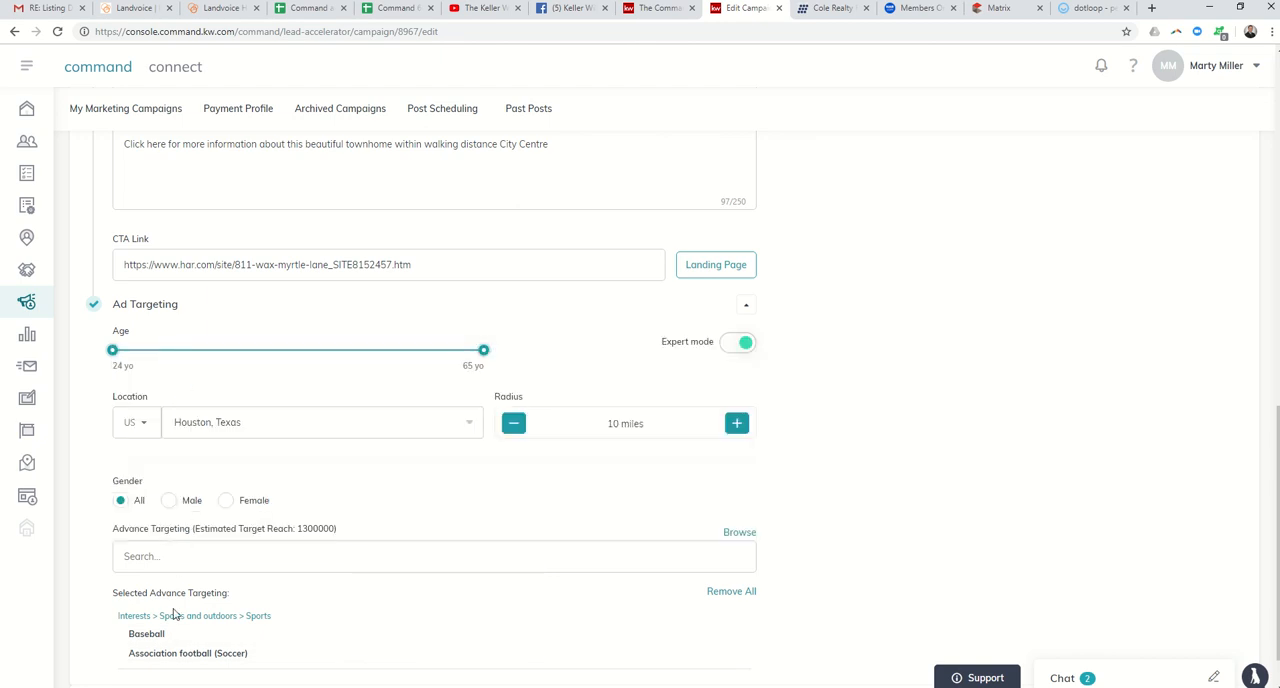
{"action": "mouse_move", "coordinate": [314, 538]}
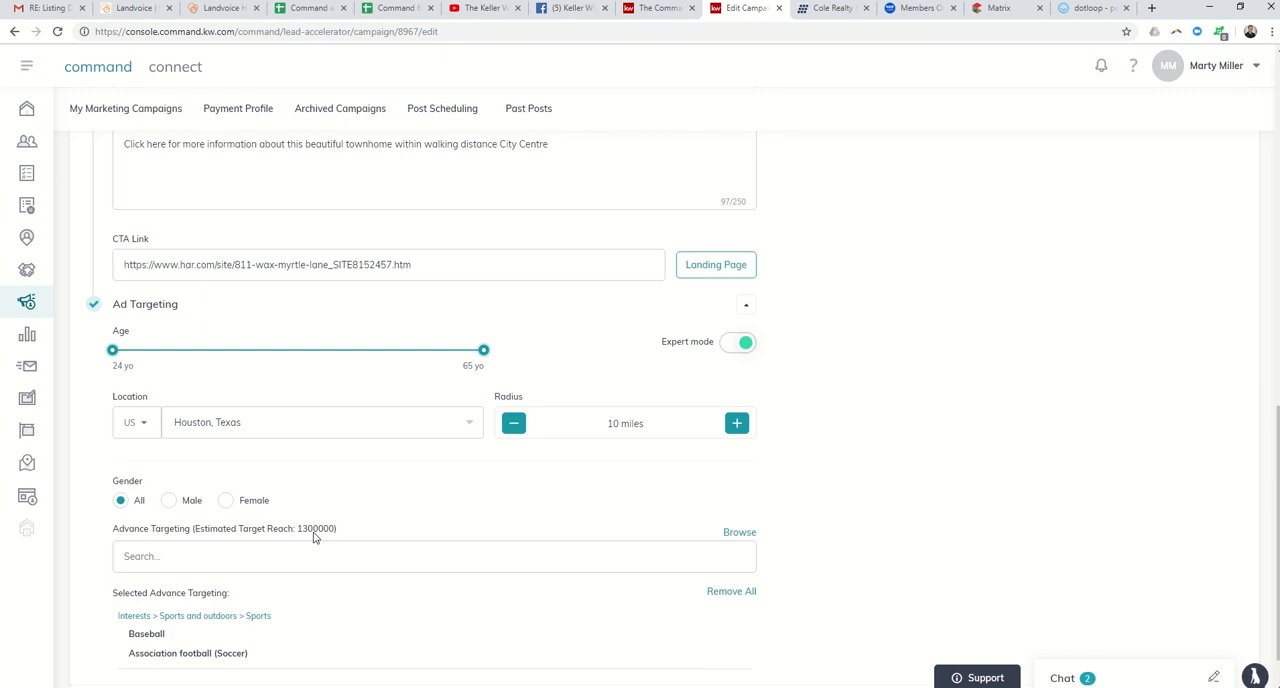
{"action": "mouse_move", "coordinate": [324, 520]}
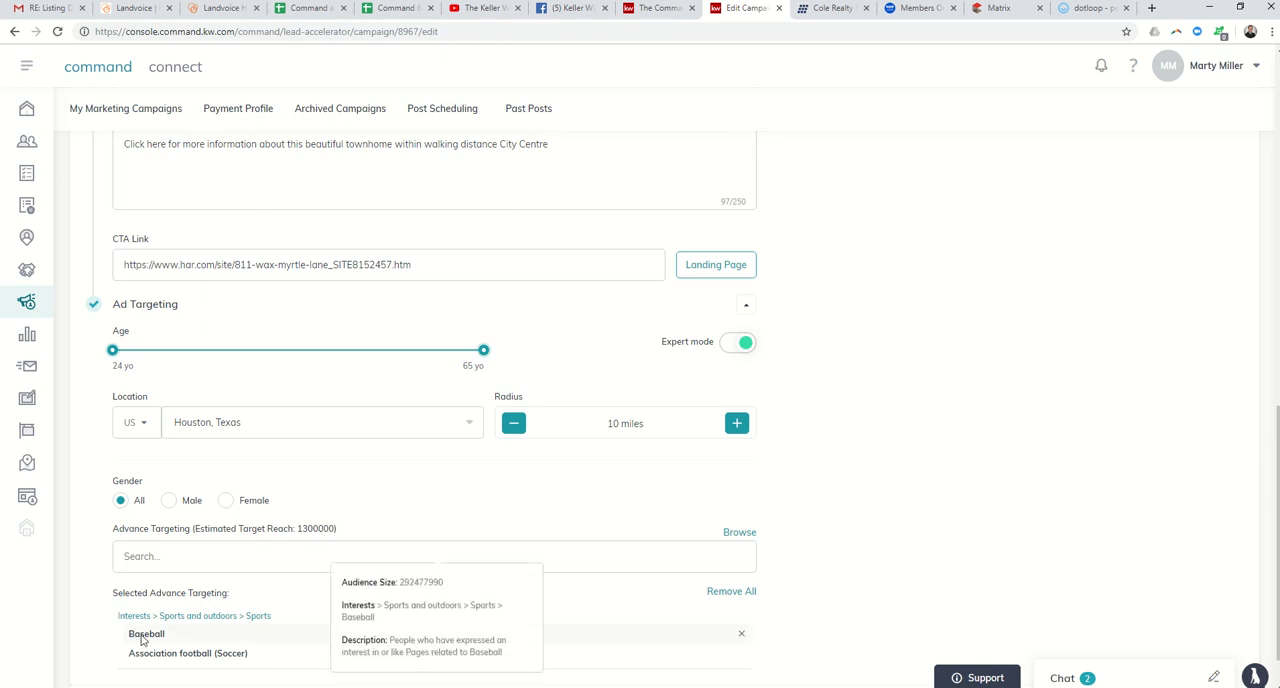
{"action": "mouse_move", "coordinate": [158, 652]}
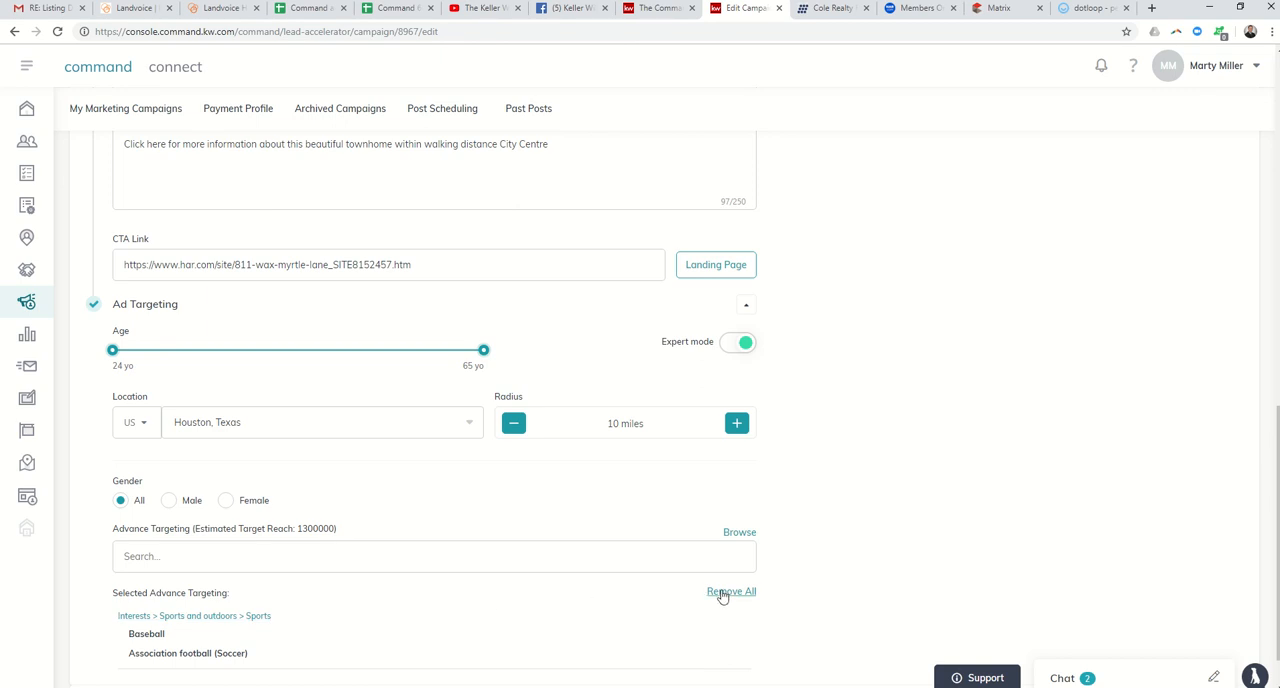
- Remove all selected advanced targeting interests, emptying the selection list
{"action": "left_click", "coordinate": [732, 592]}
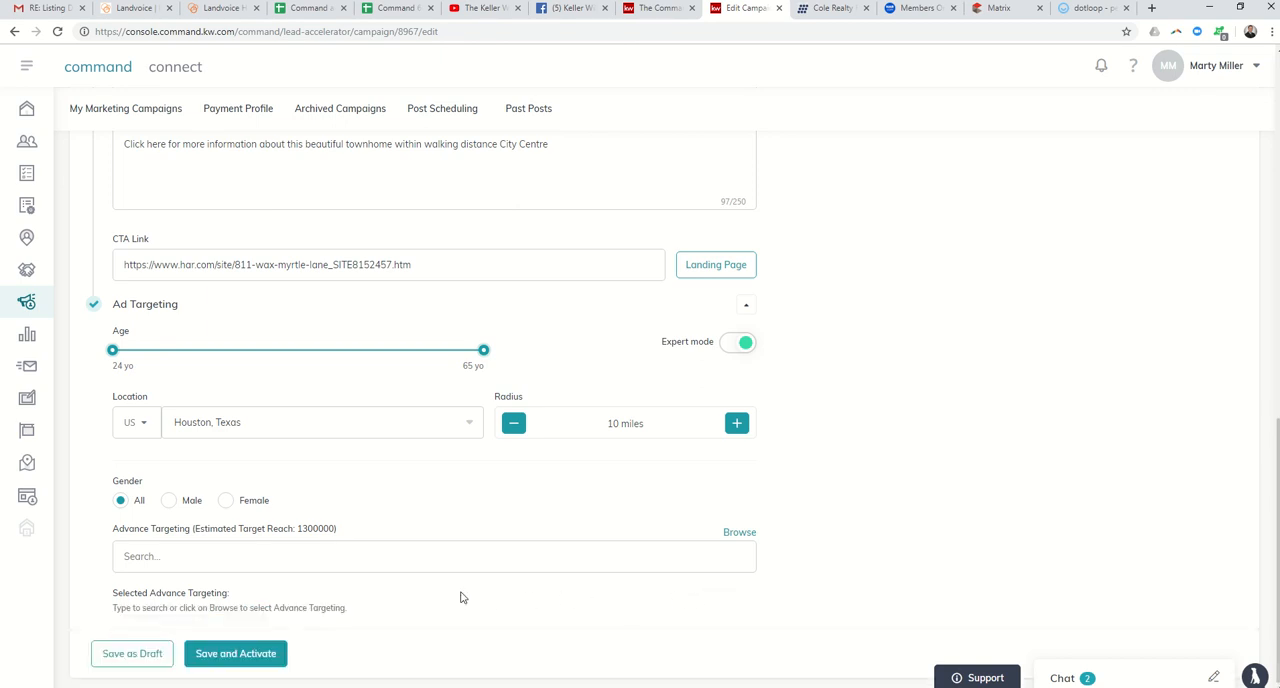
{"action": "mouse_move", "coordinate": [420, 588]}
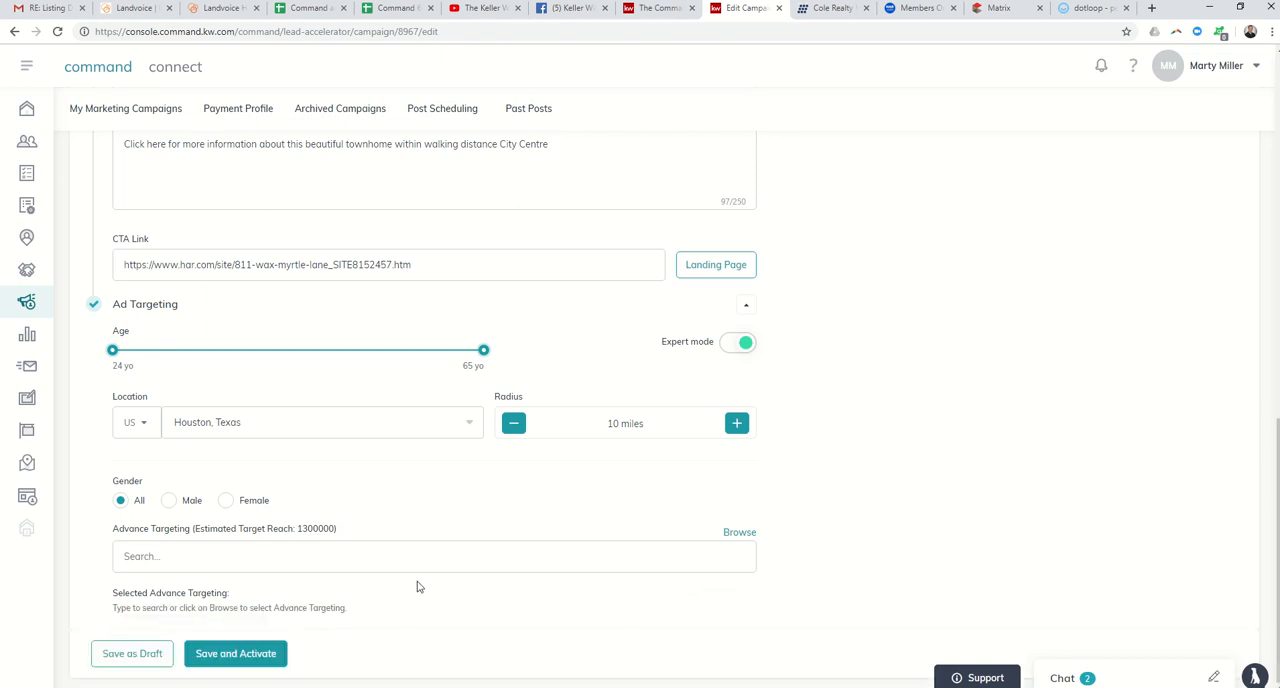
{"action": "mouse_move", "coordinate": [408, 588]}
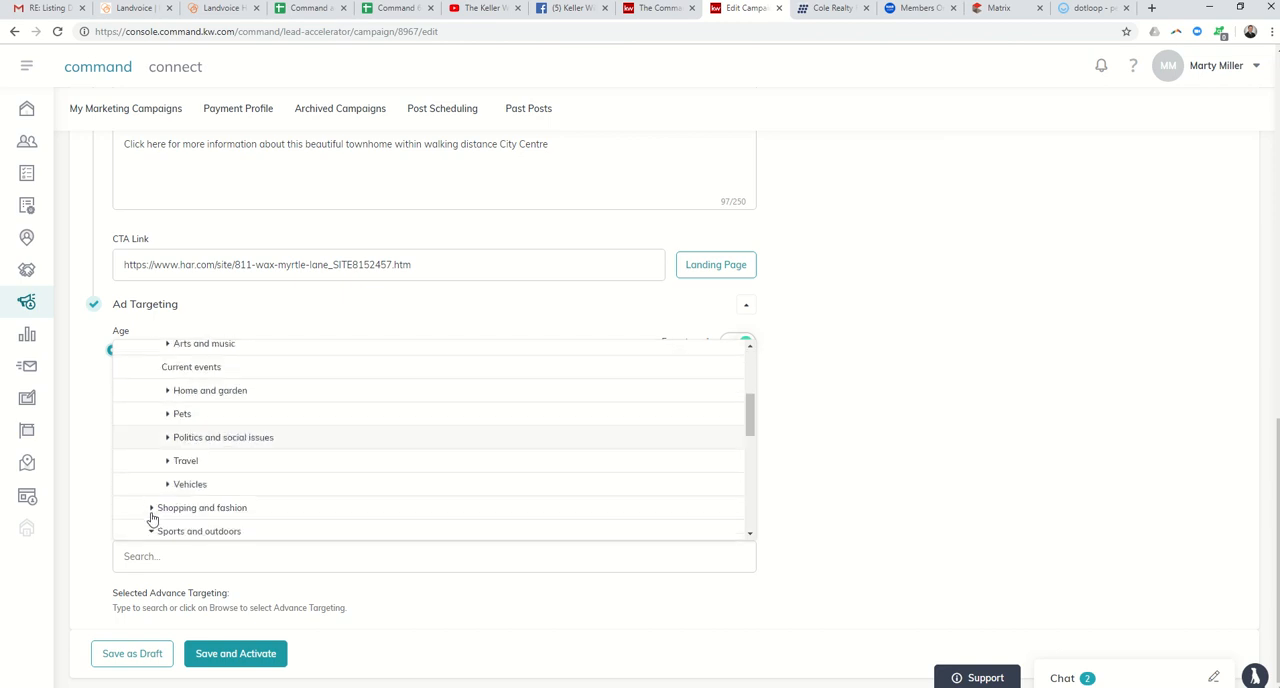
- Add RVs from Interests > Hobbies and activities > Vehicles, bringing estimated reach to 80,000
{"action": "scroll", "scroll_direction": "up", "scroll_amount": 3}
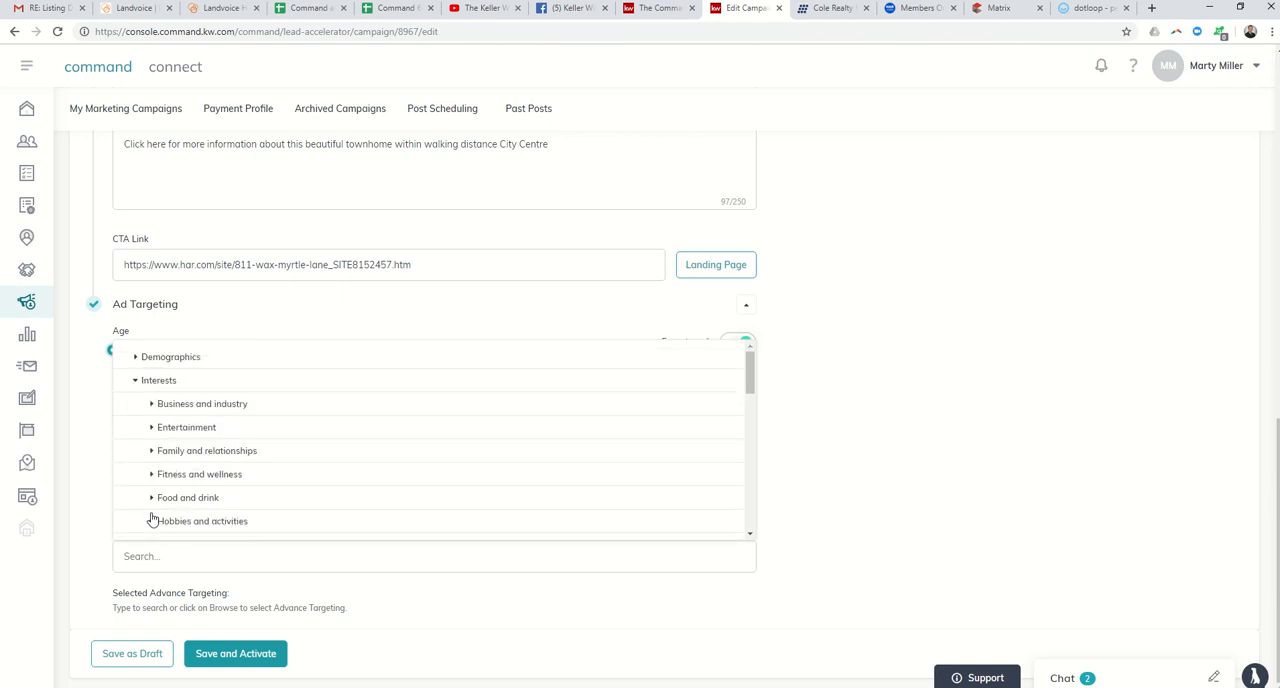
{"action": "left_click", "coordinate": [152, 520]}
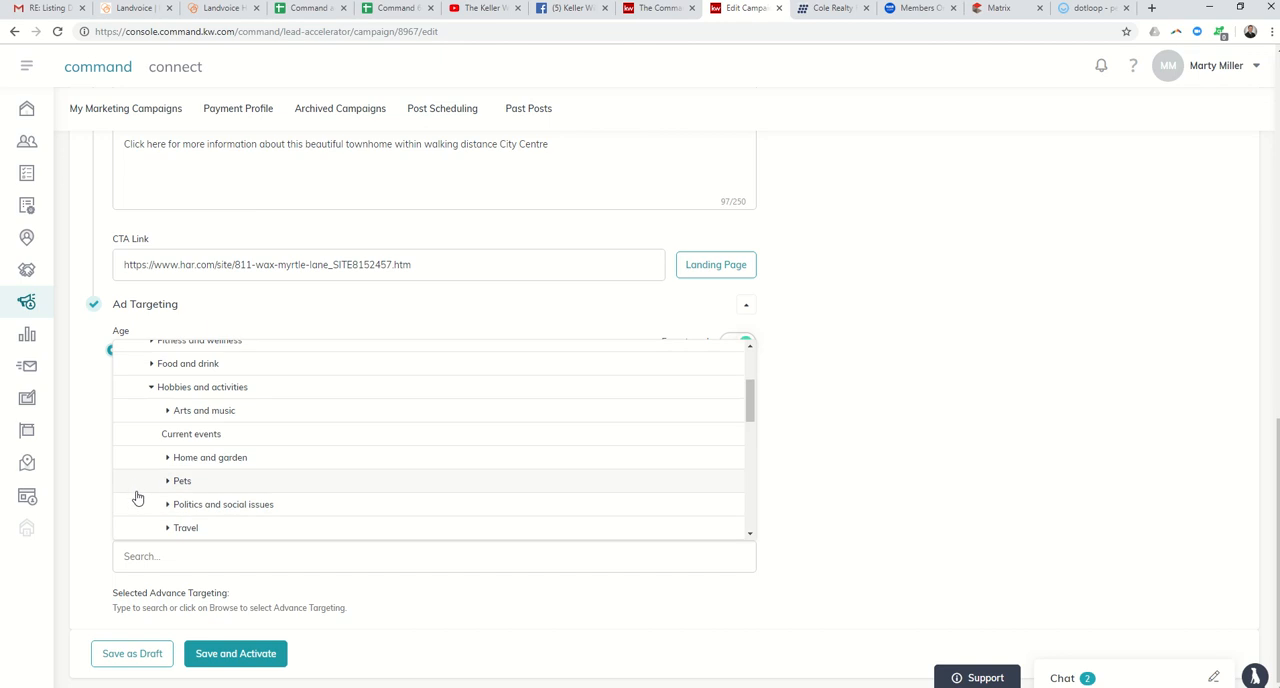
{"action": "scroll", "scroll_direction": "down", "scroll_amount": 3}
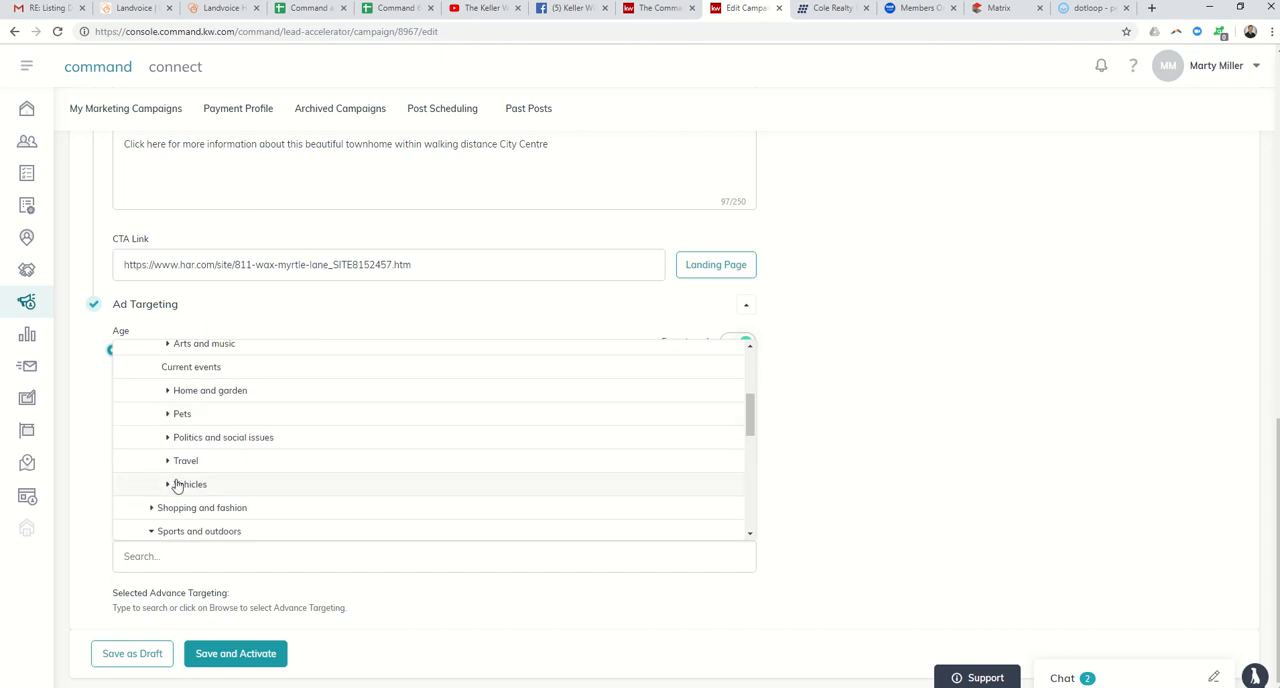
{"action": "left_click", "coordinate": [188, 484]}
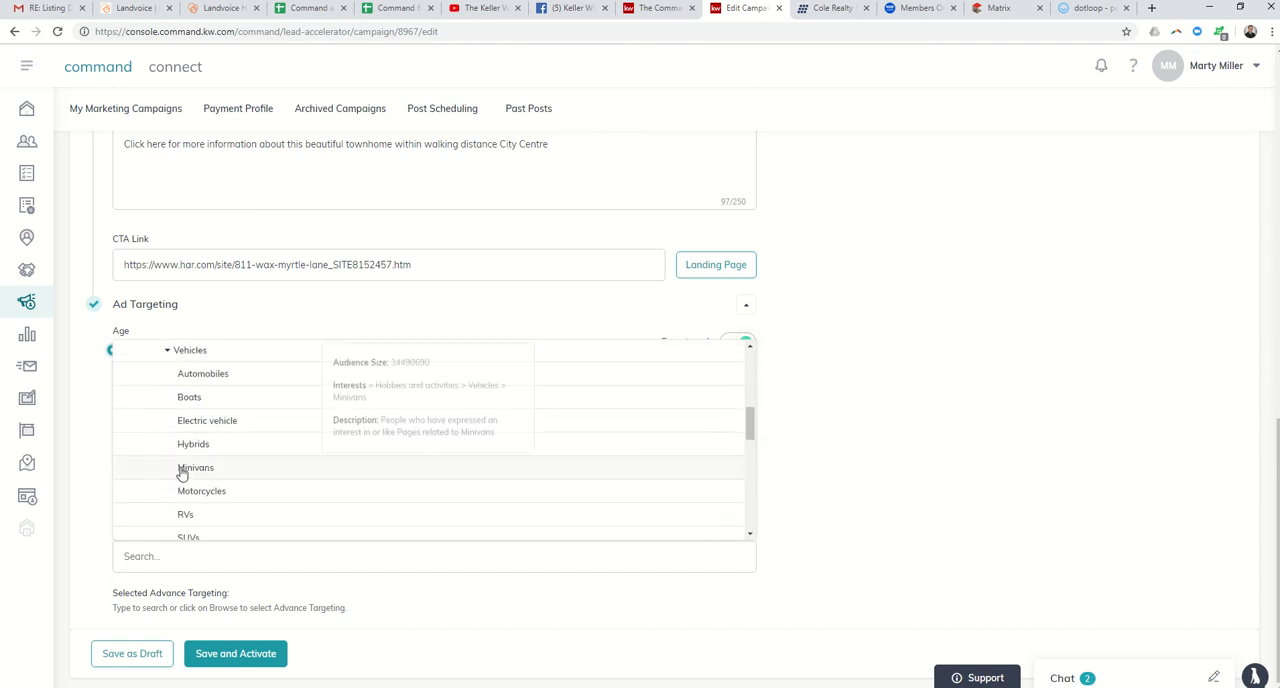
{"action": "left_click", "coordinate": [184, 514]}
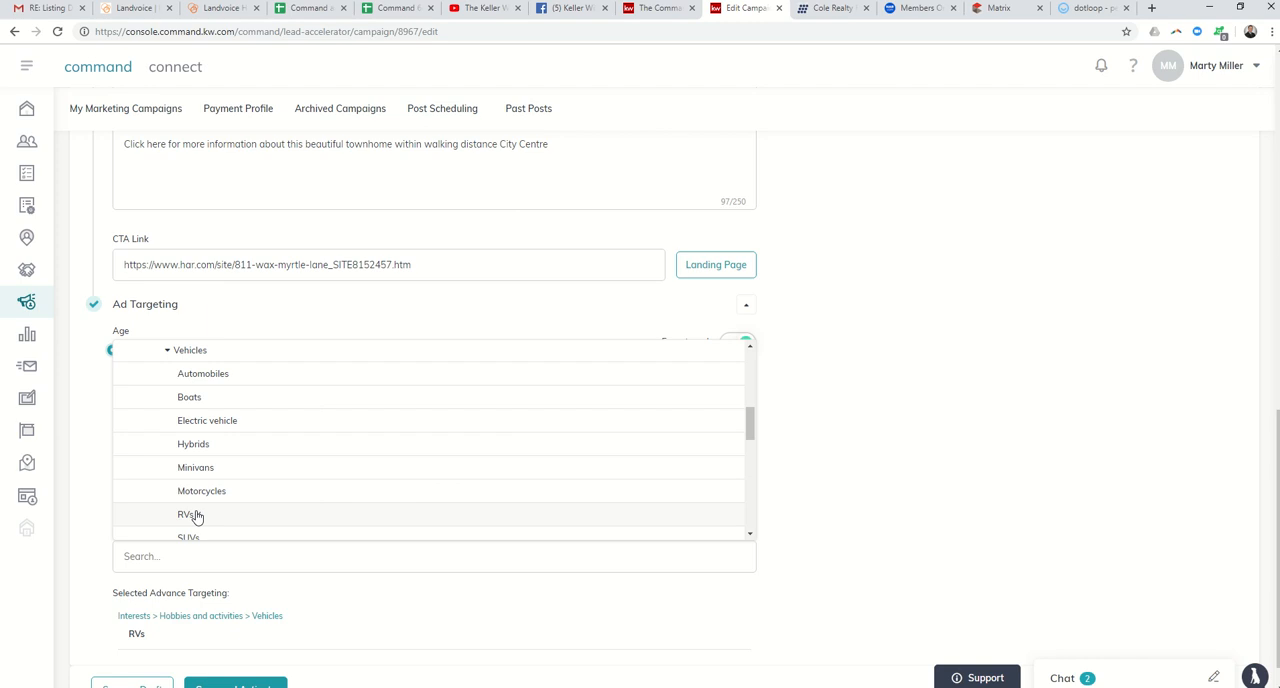
{"action": "left_click", "coordinate": [184, 512]}
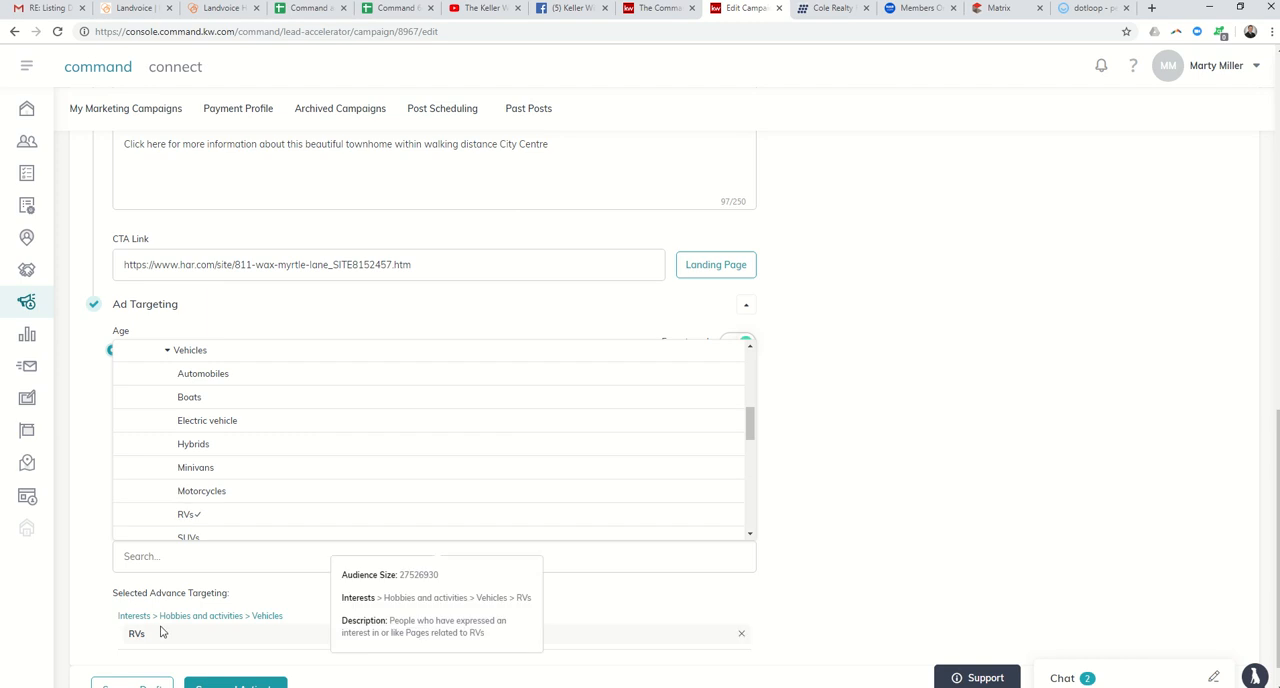
{"action": "mouse_move", "coordinate": [168, 632]}
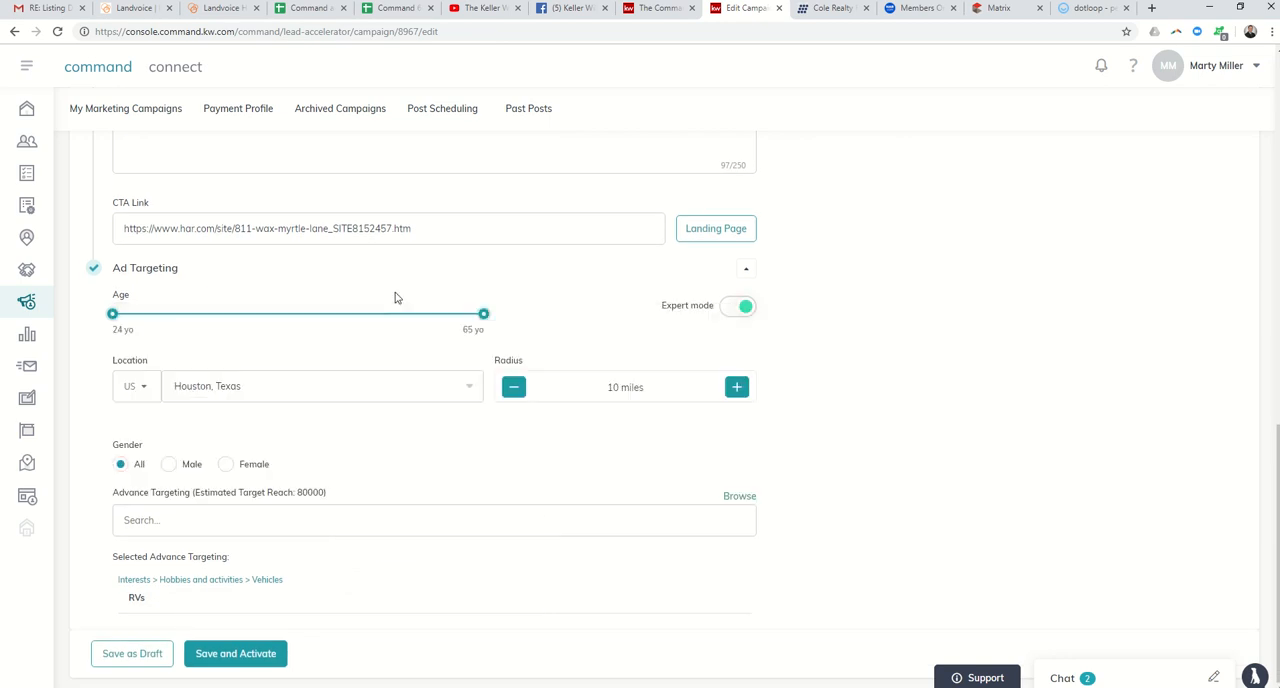
{"action": "mouse_move", "coordinate": [310, 500]}
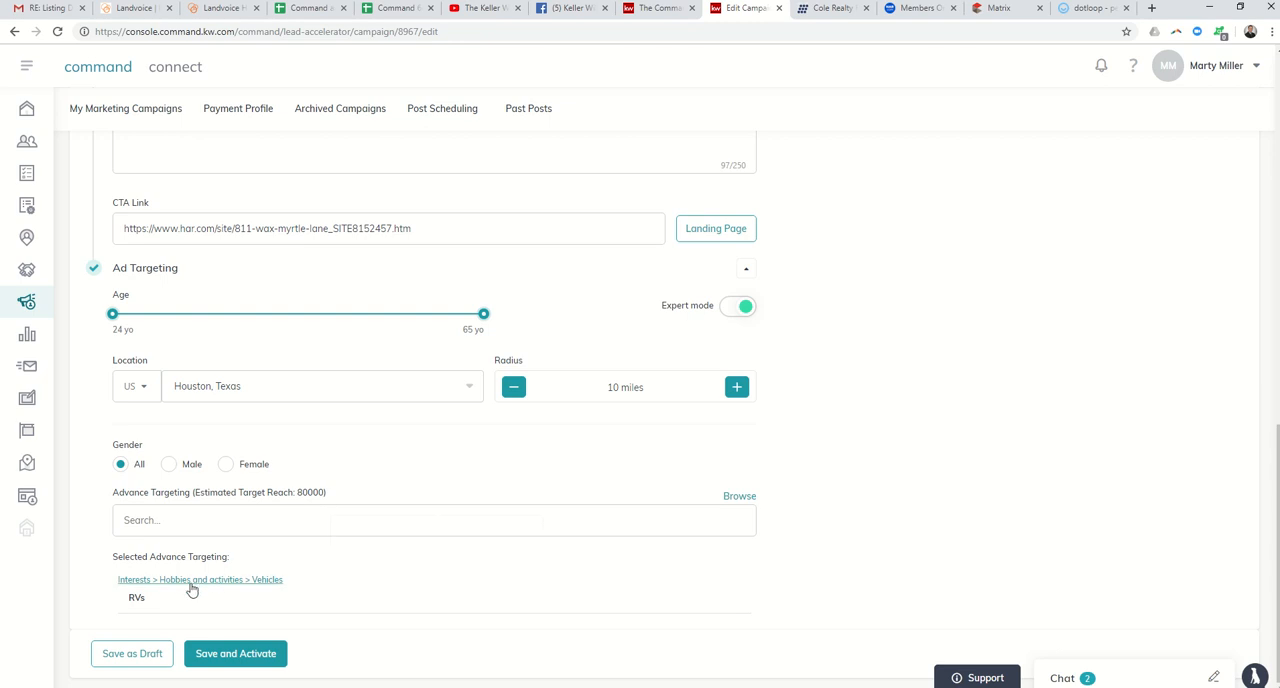
{"action": "mouse_move", "coordinate": [192, 592]}
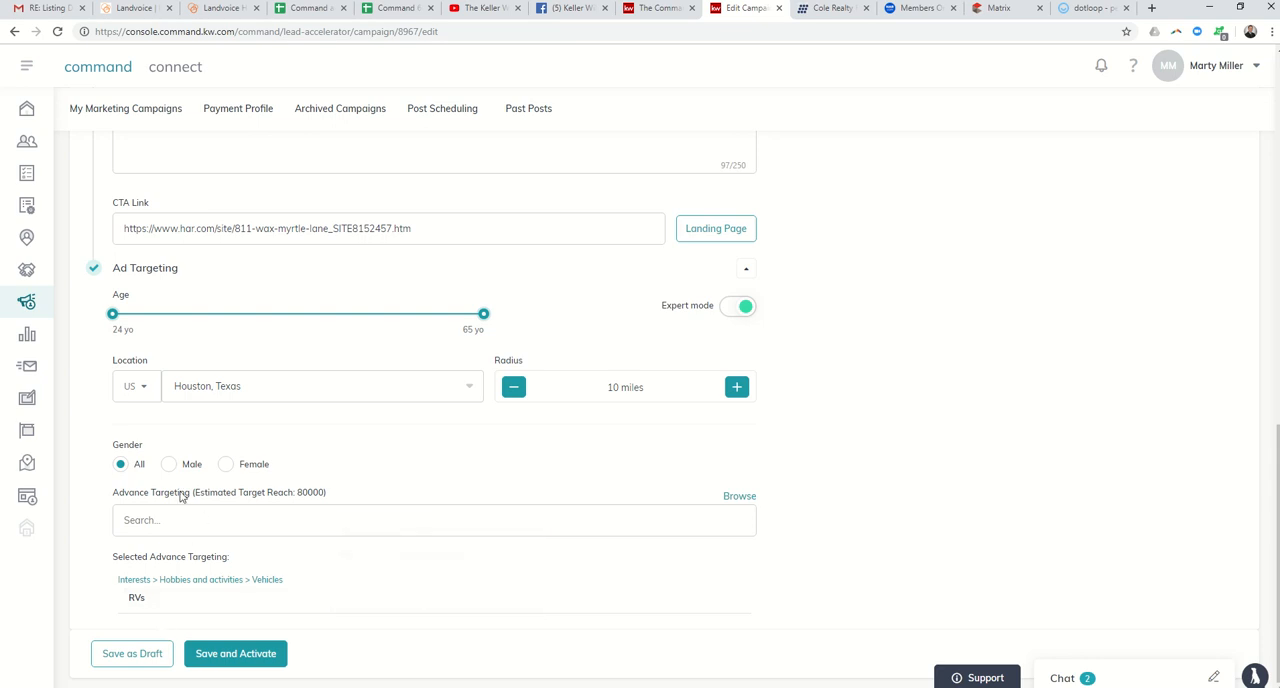
{"action": "mouse_move", "coordinate": [268, 504]}
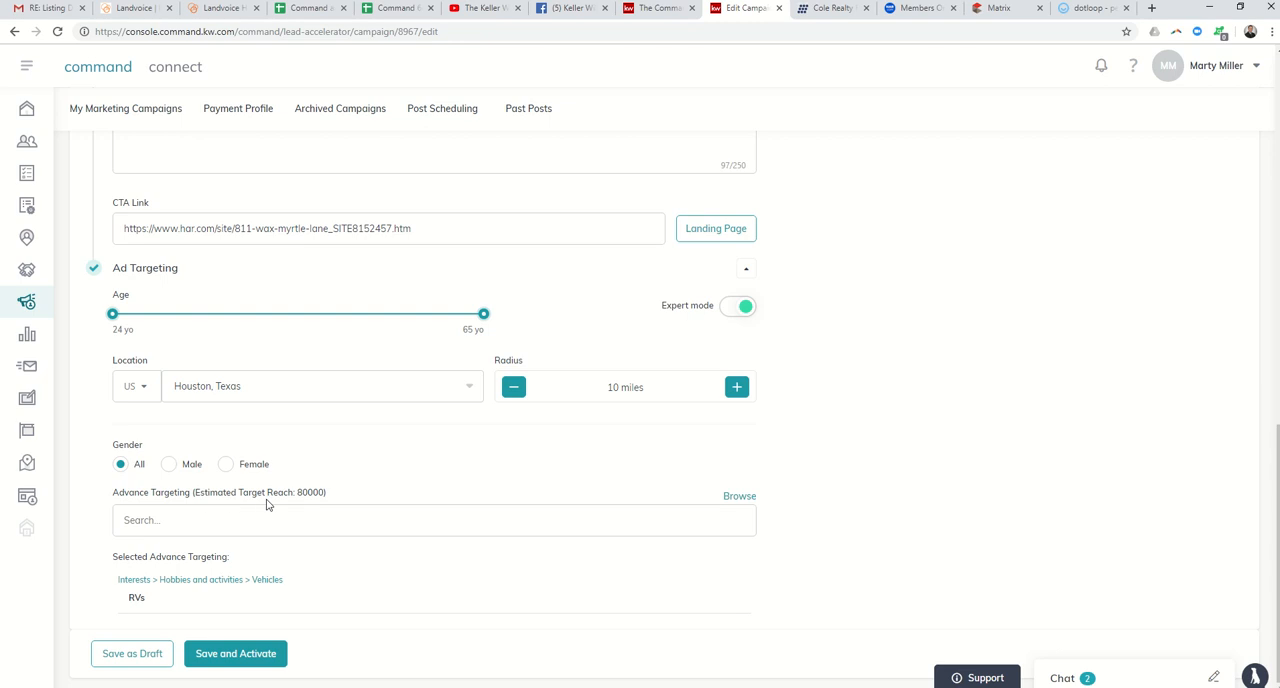